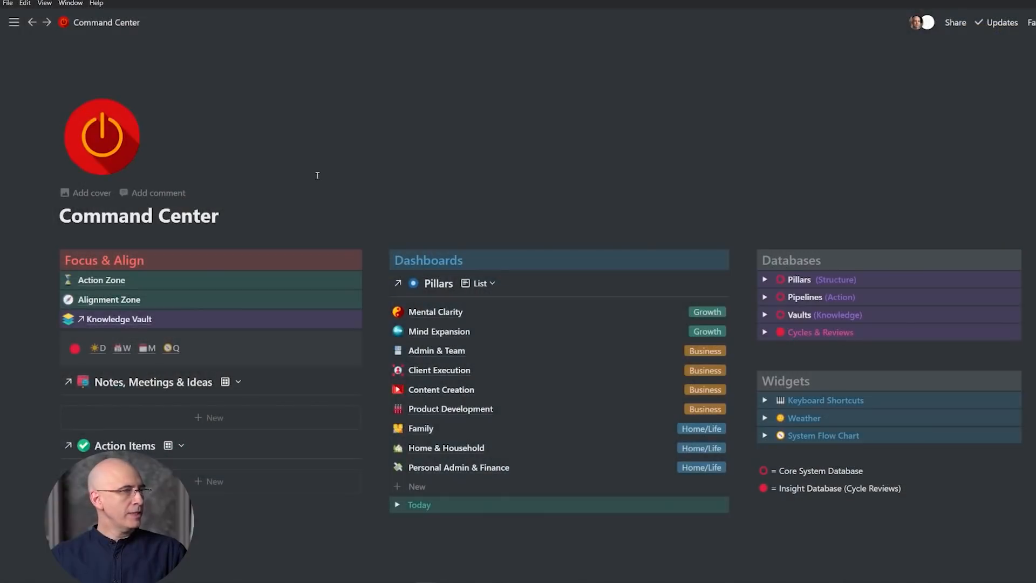
mouse_move(106, 300)
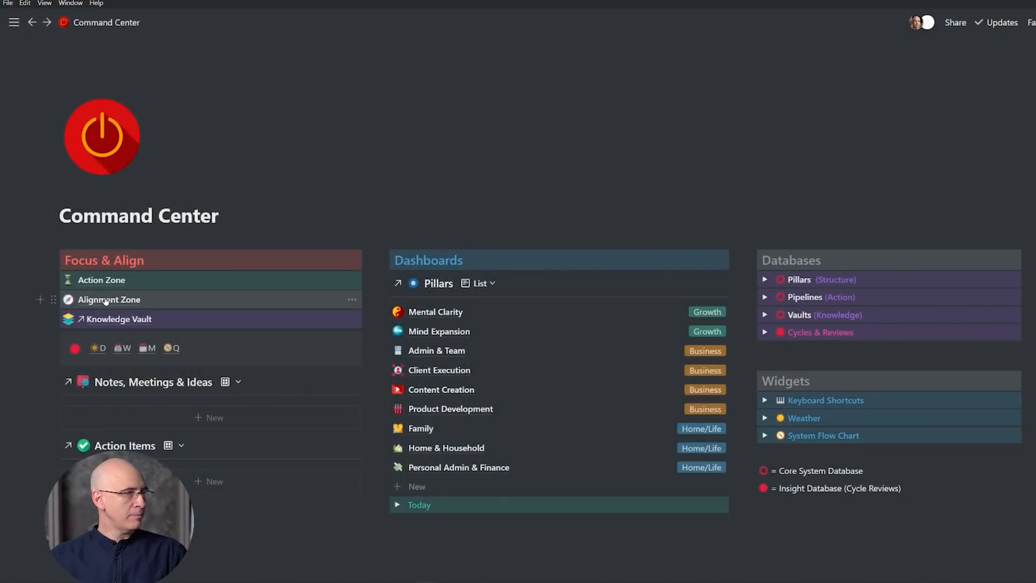
- Open the Alignment Zone page and scroll down to the Execution Pipelines section
left_click(109, 300)
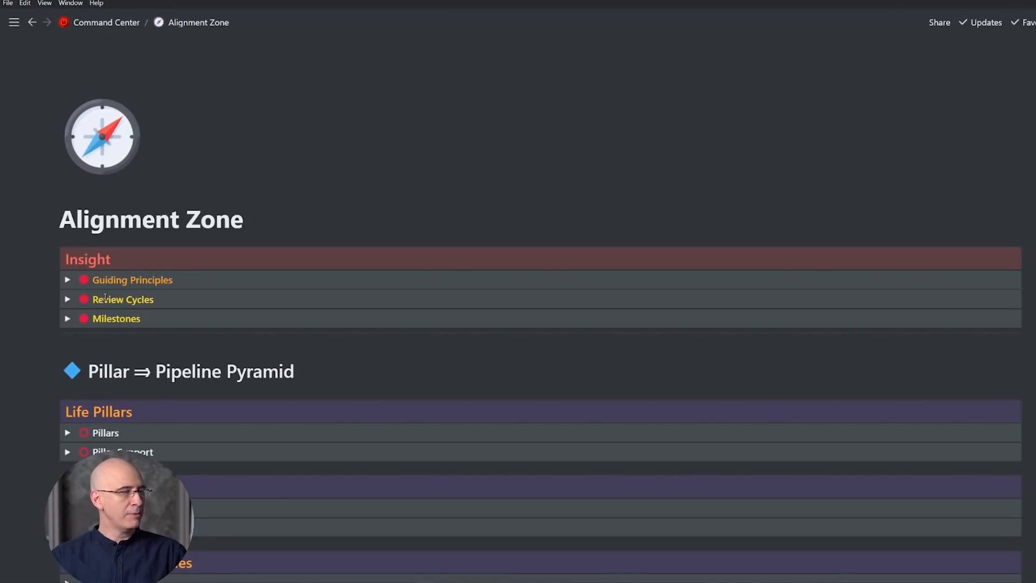
scroll("down", 3)
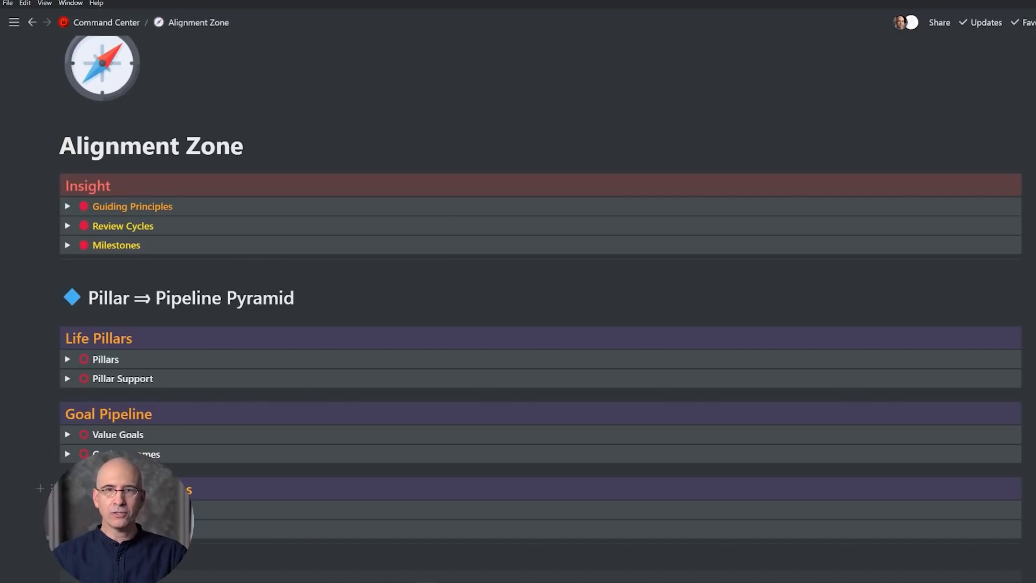
scroll("down", 3)
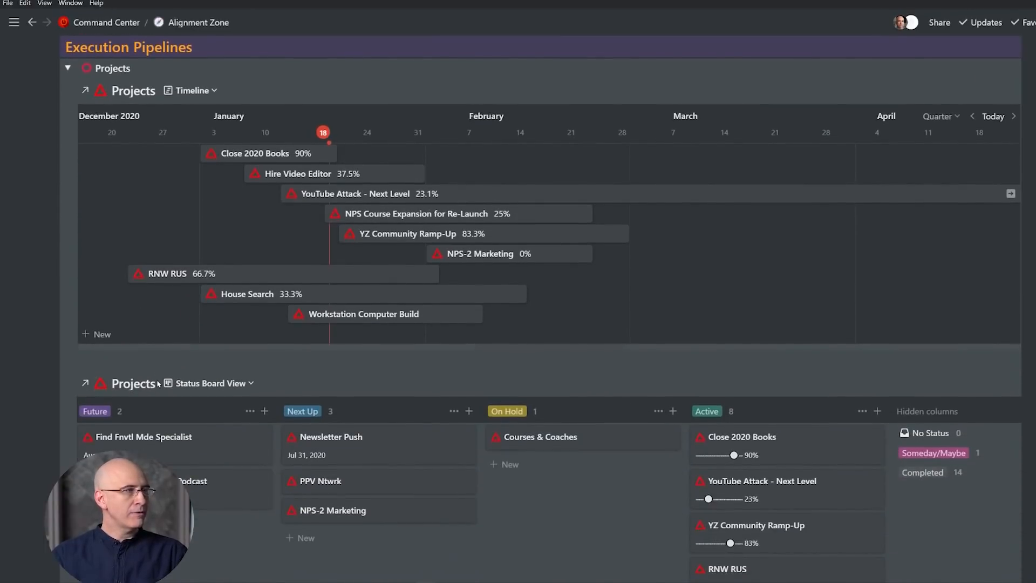
scroll("down", 3)
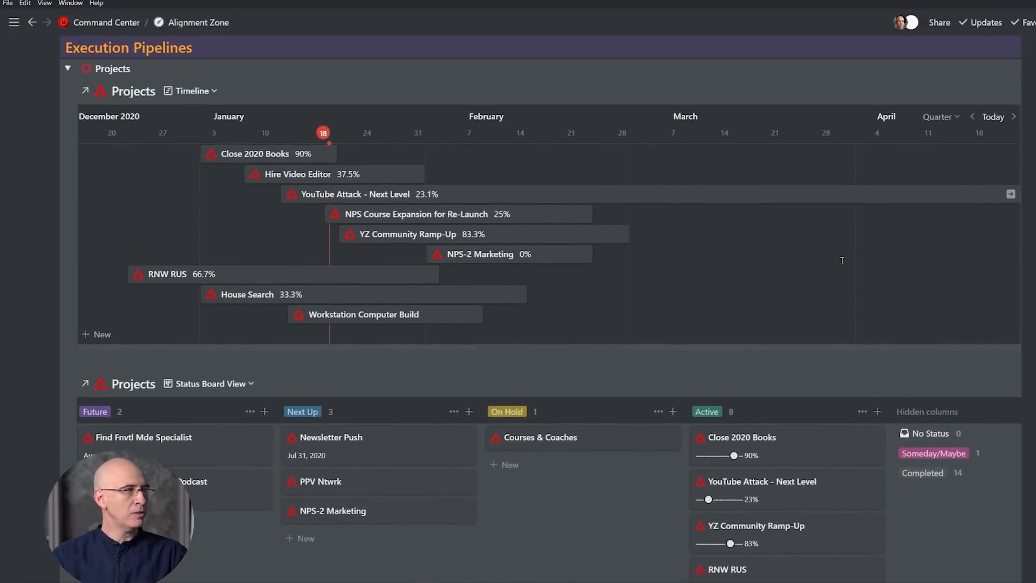
scroll("down", 3)
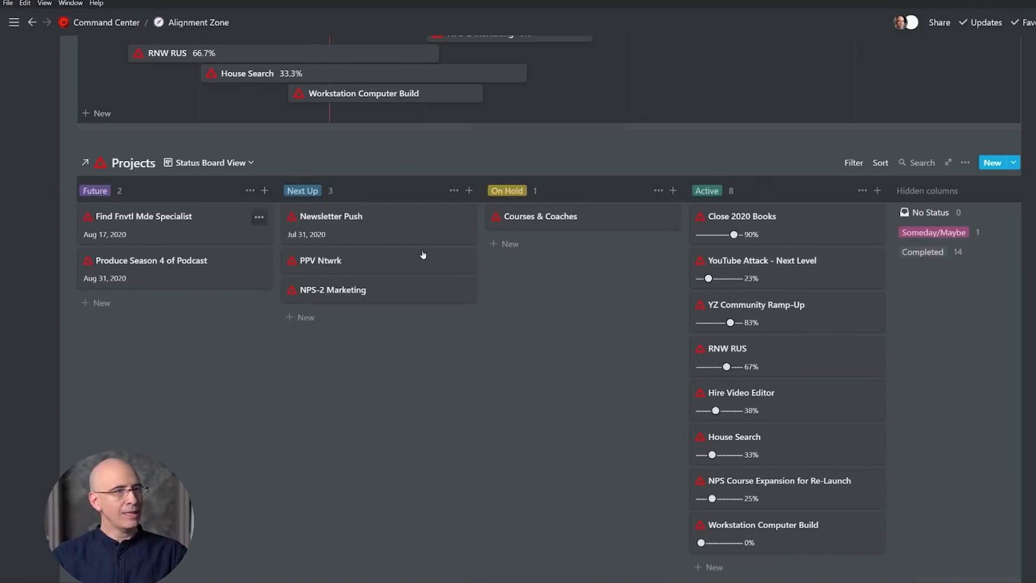
left_click(854, 162)
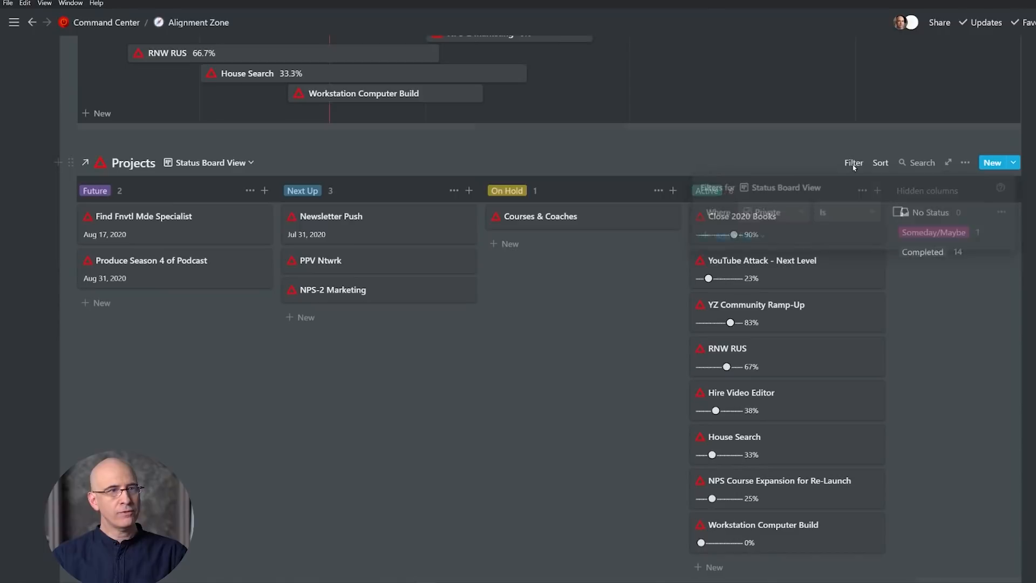
left_click(854, 162)
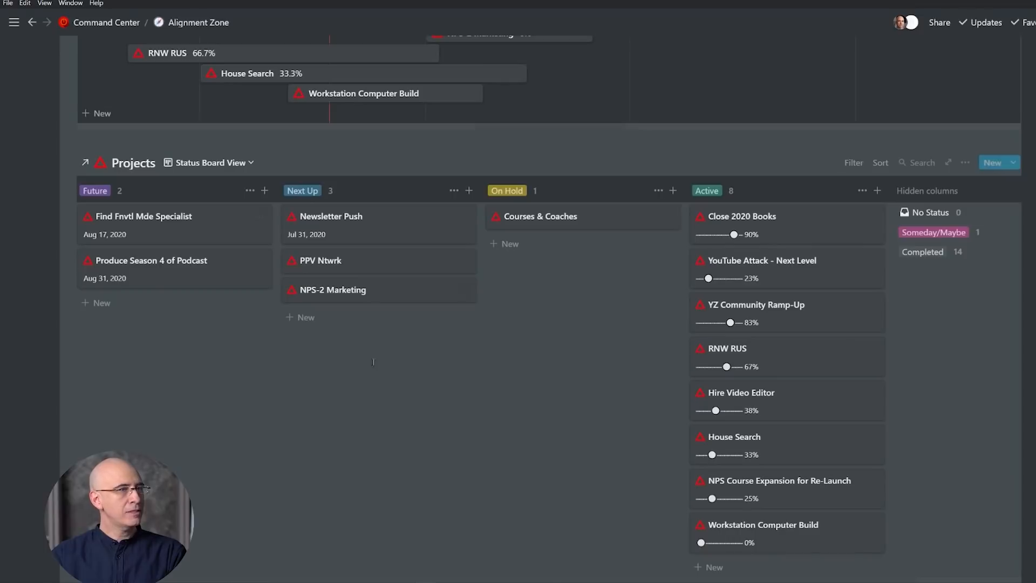
mouse_move(499, 243)
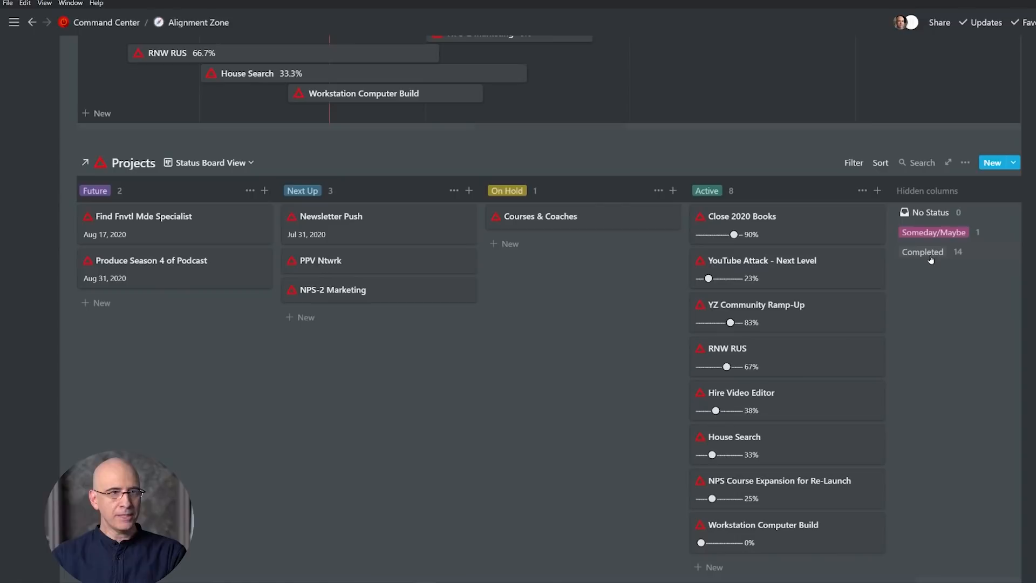
mouse_move(689, 195)
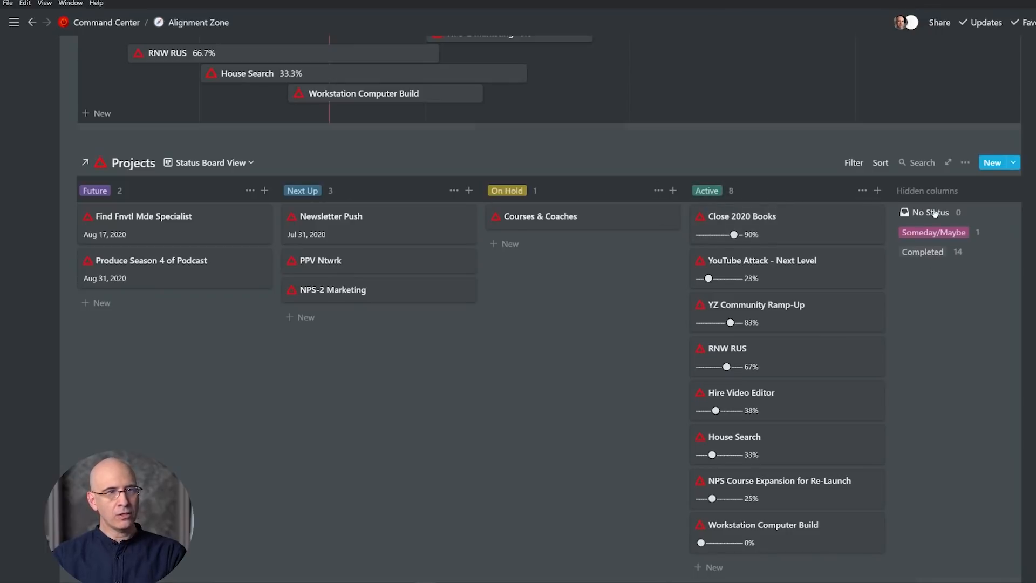
mouse_move(801, 212)
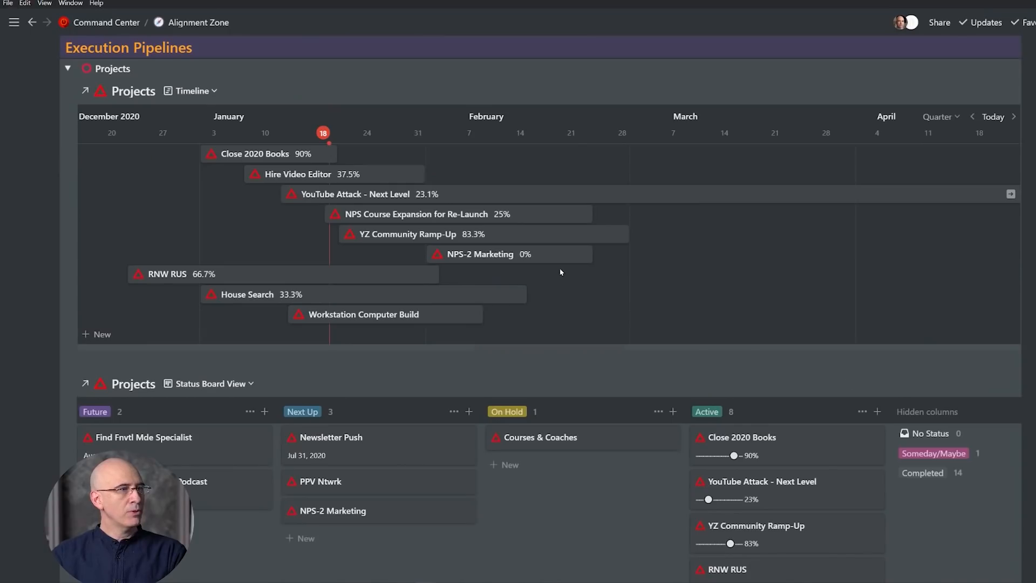
left_click(190, 90)
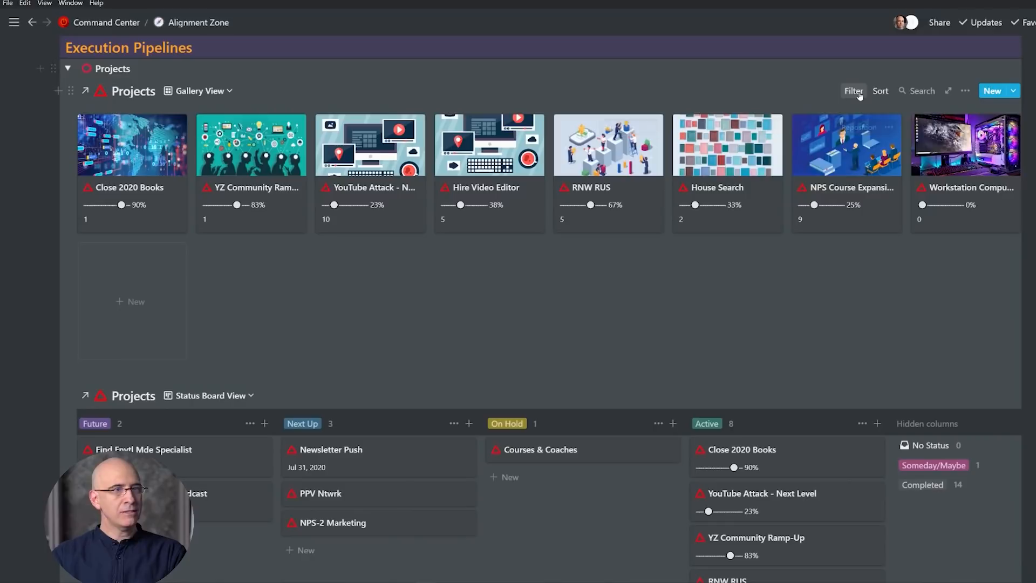
left_click(853, 91)
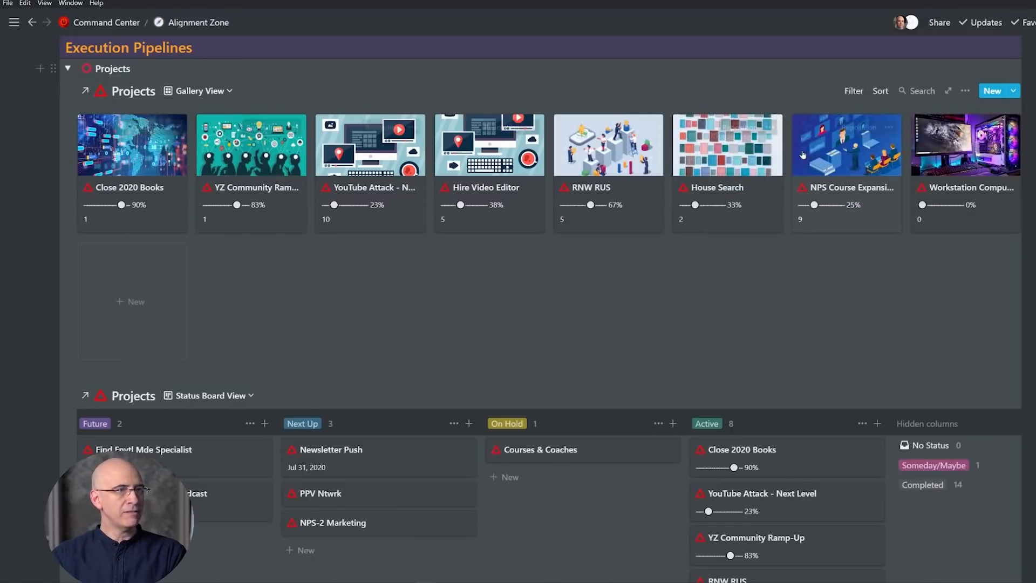
mouse_move(978, 128)
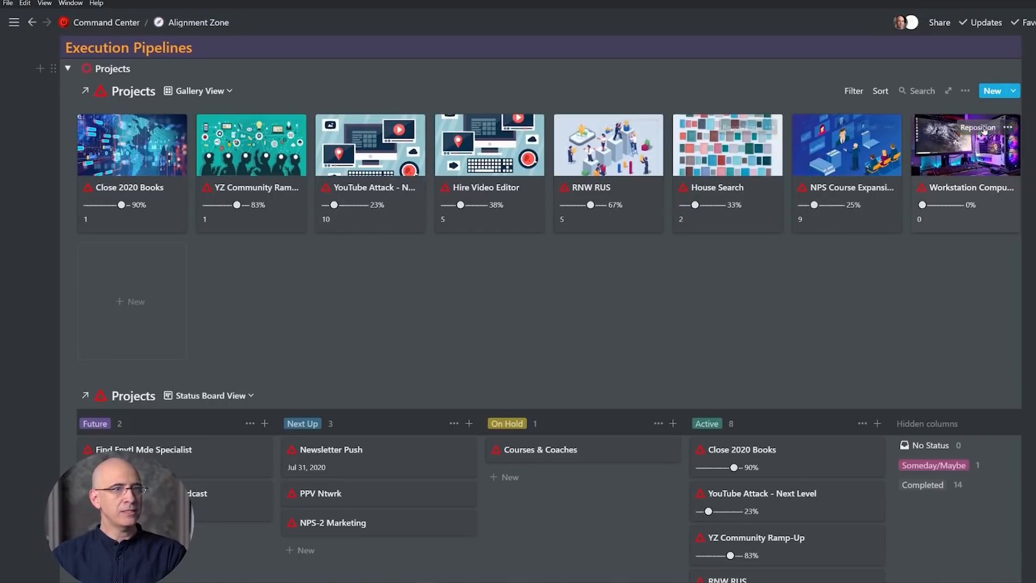
left_click(201, 90)
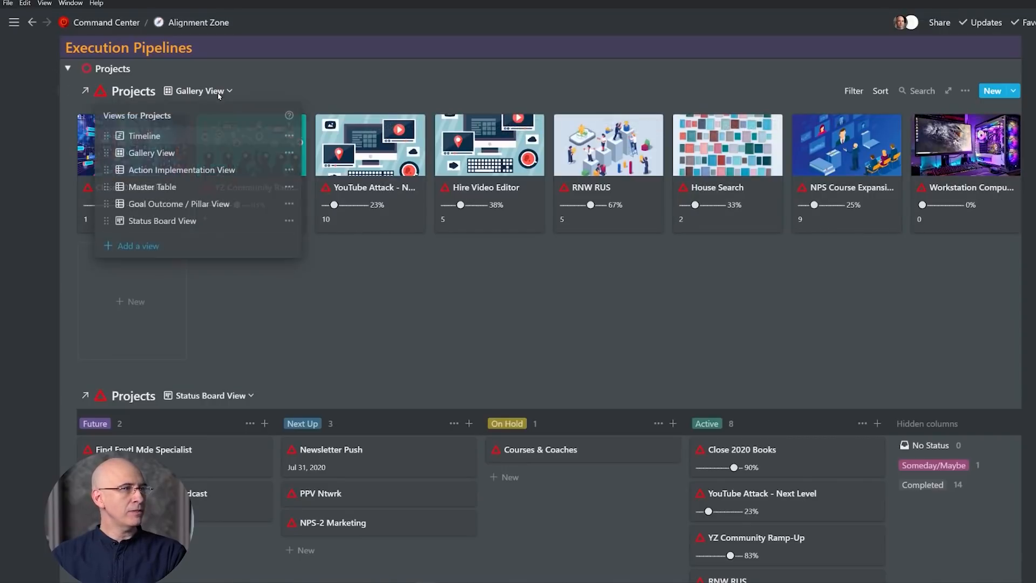
left_click(144, 136)
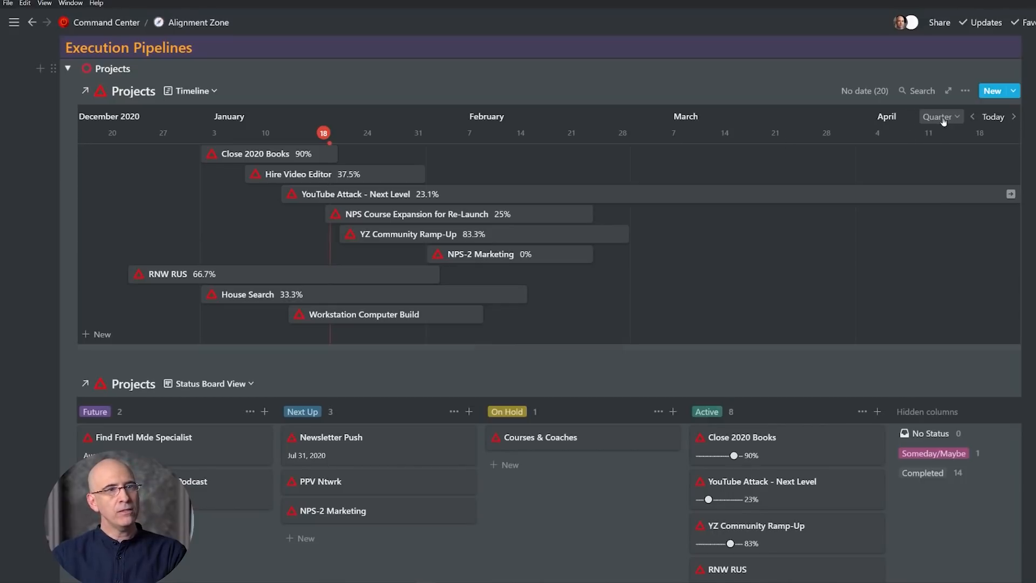
mouse_move(780, 80)
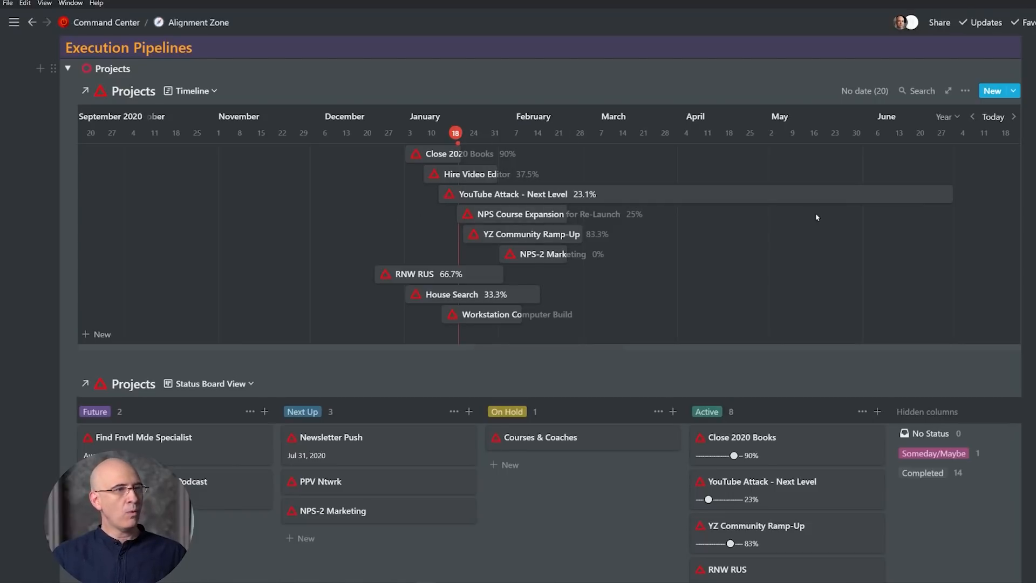
mouse_move(784, 263)
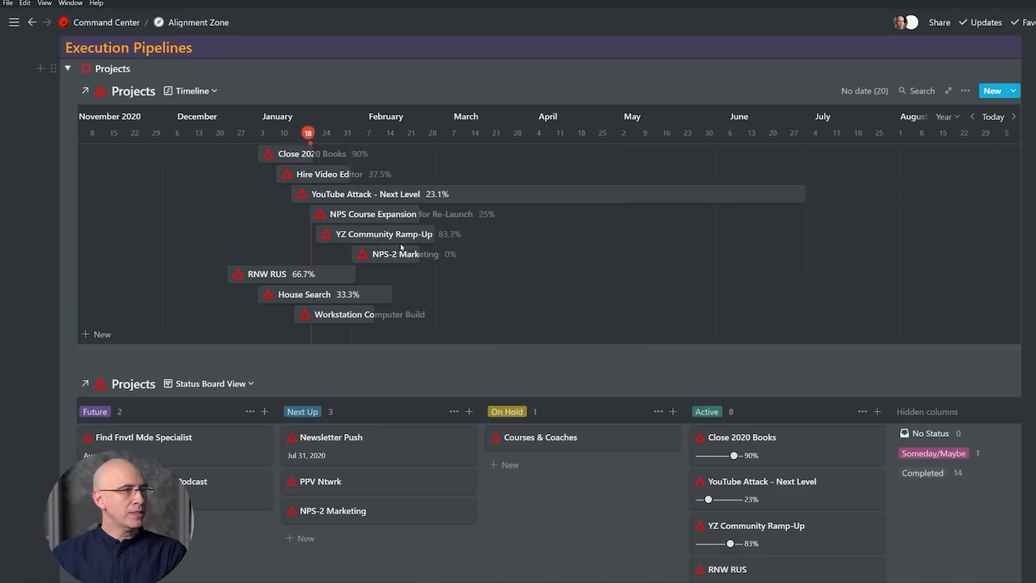
- Show the Projects timeline by month and jump back to today's date
left_click(947, 117)
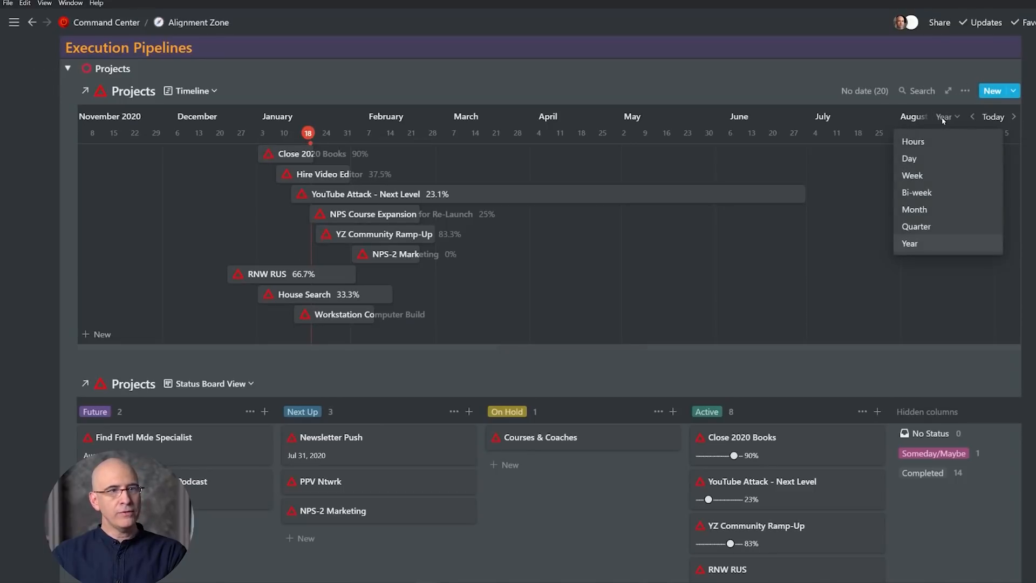
left_click(914, 210)
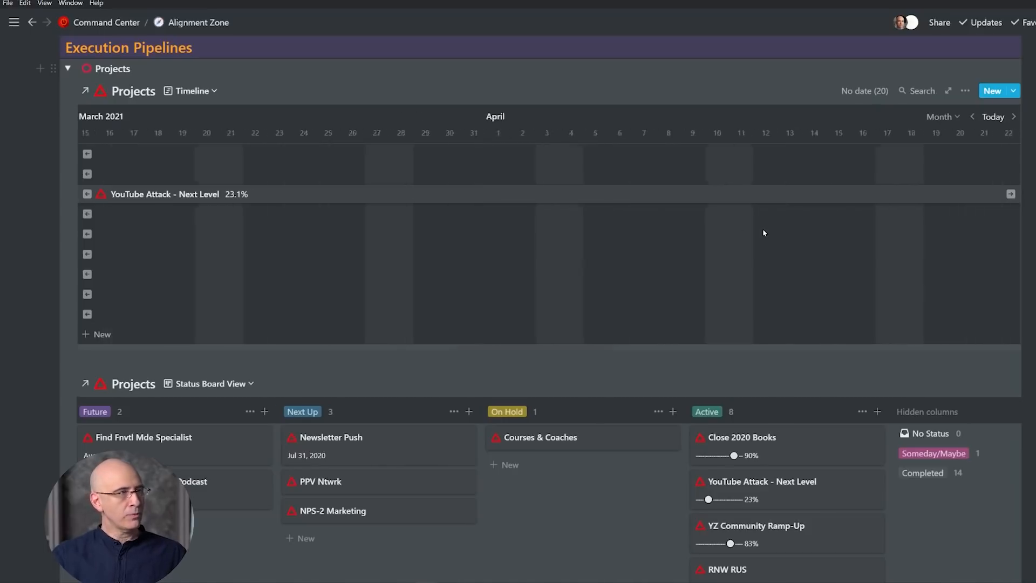
left_click(971, 117)
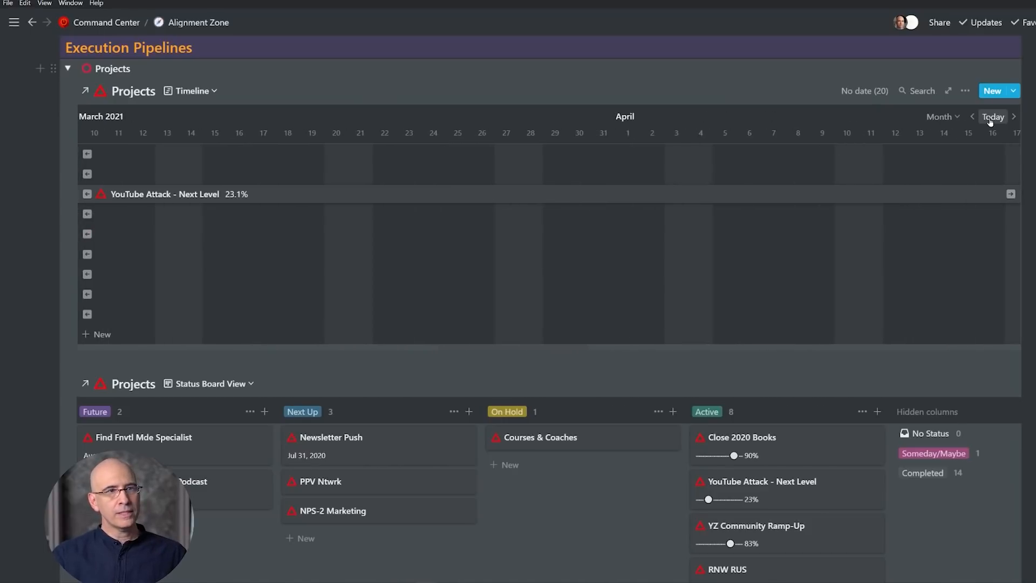
left_click(993, 116)
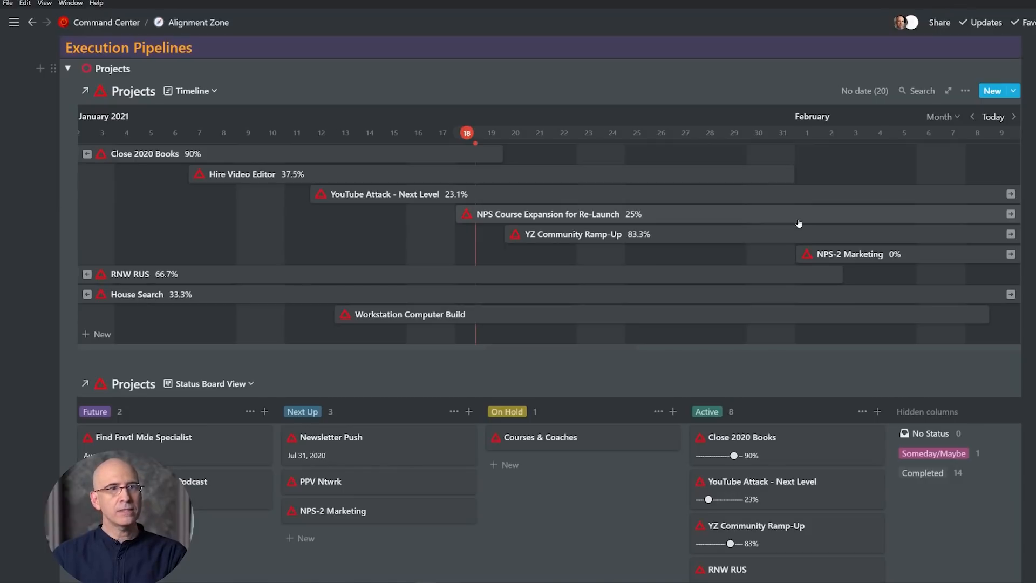
- Switch the timeline scale to week, then to quarter
left_click(939, 117)
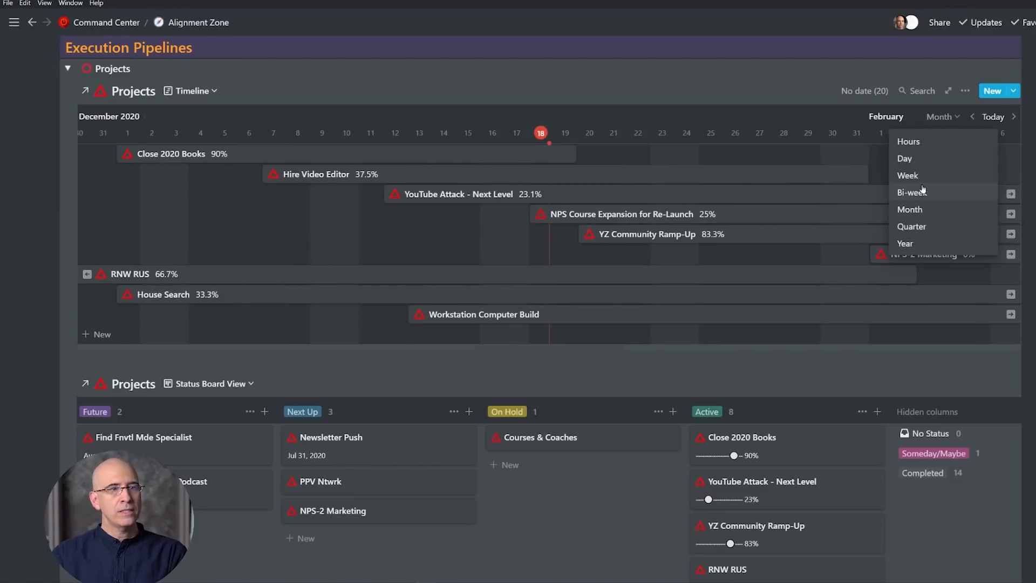
left_click(907, 175)
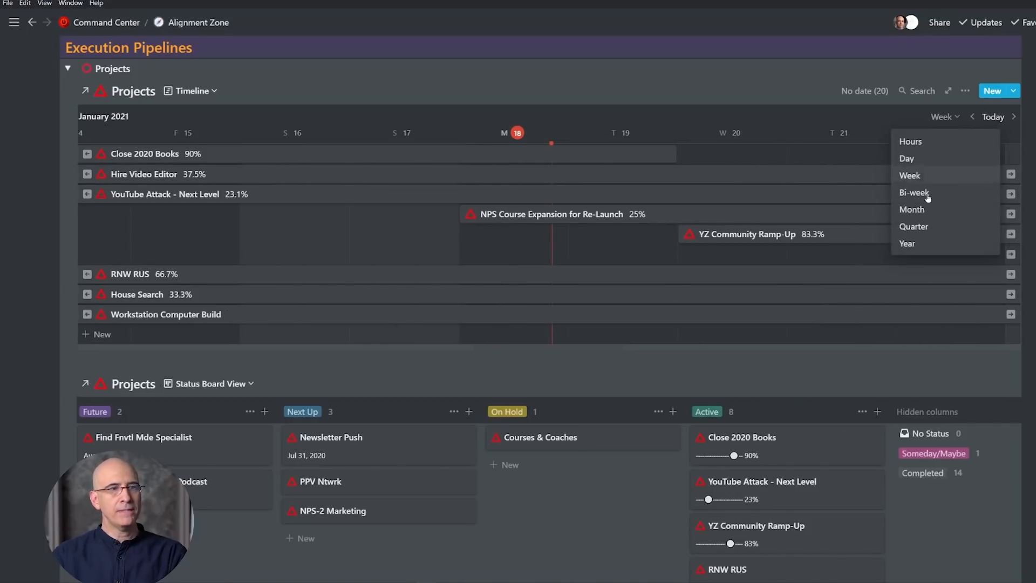
left_click(913, 227)
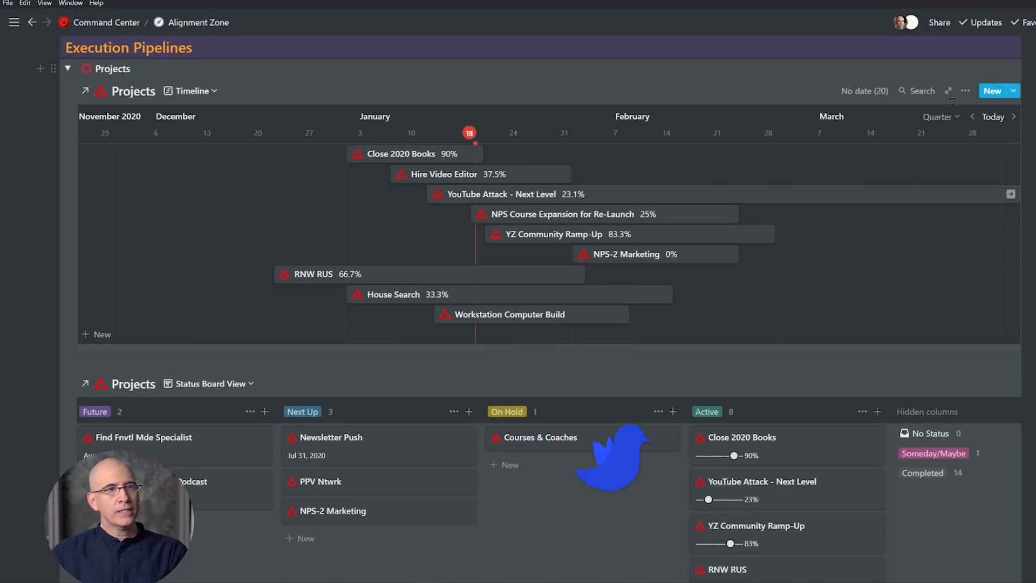
left_click(966, 90)
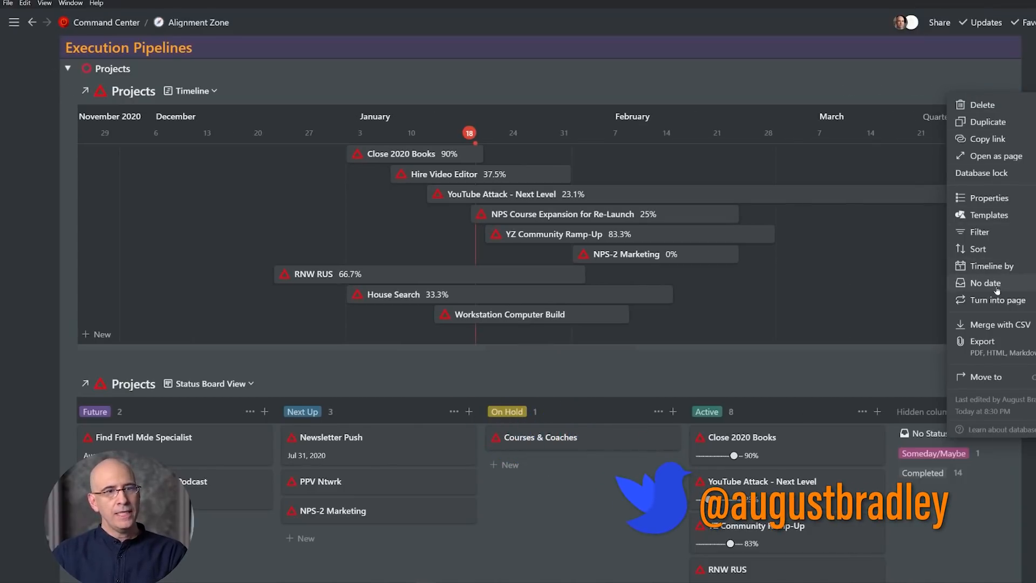
left_click(992, 265)
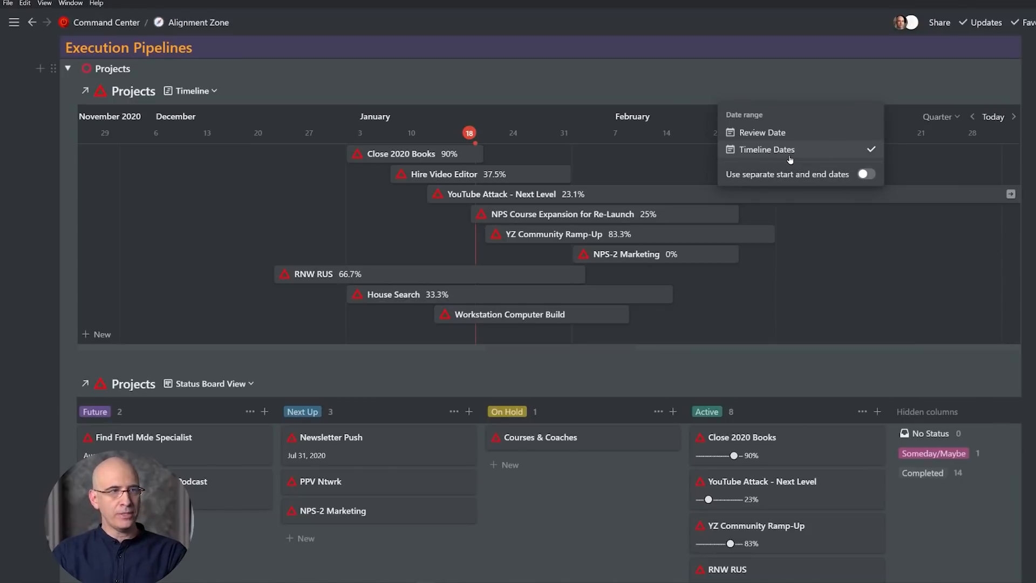
mouse_move(794, 140)
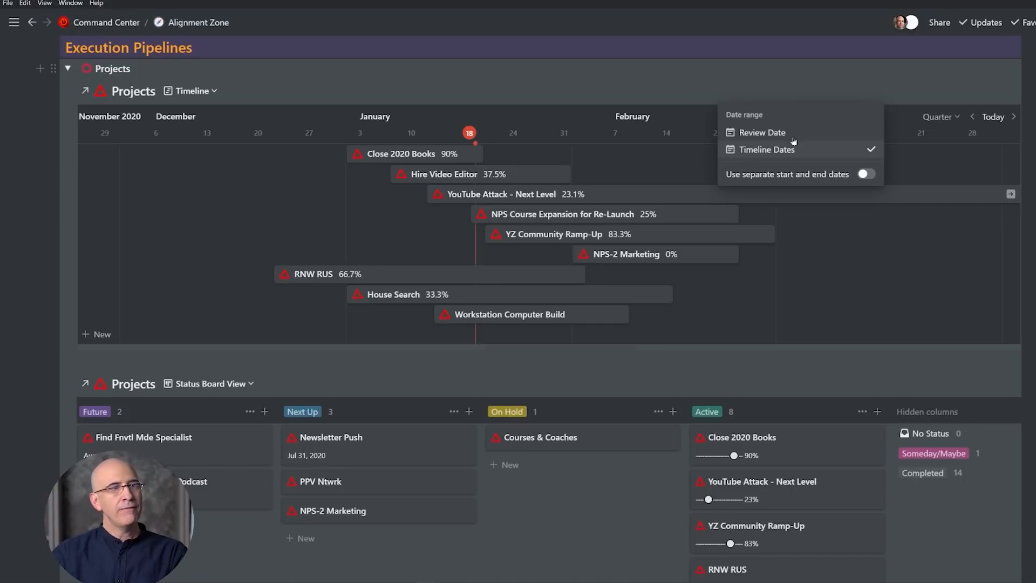
mouse_move(768, 154)
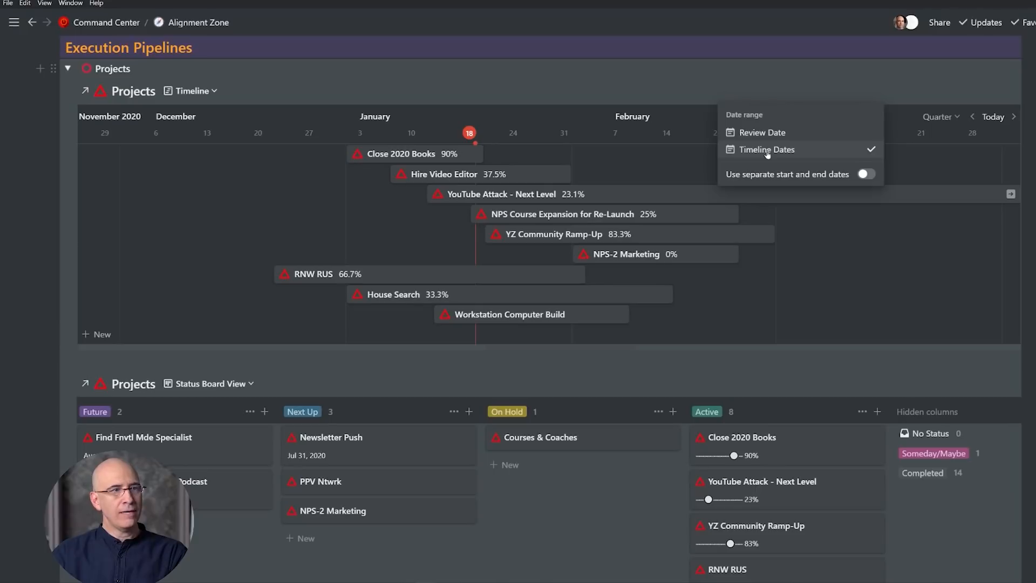
mouse_move(766, 136)
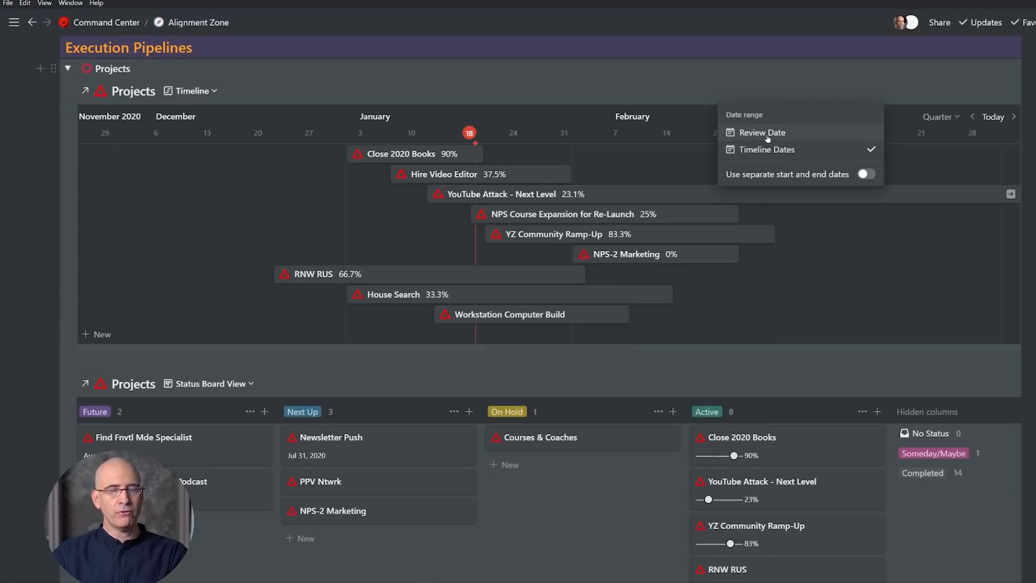
mouse_move(767, 156)
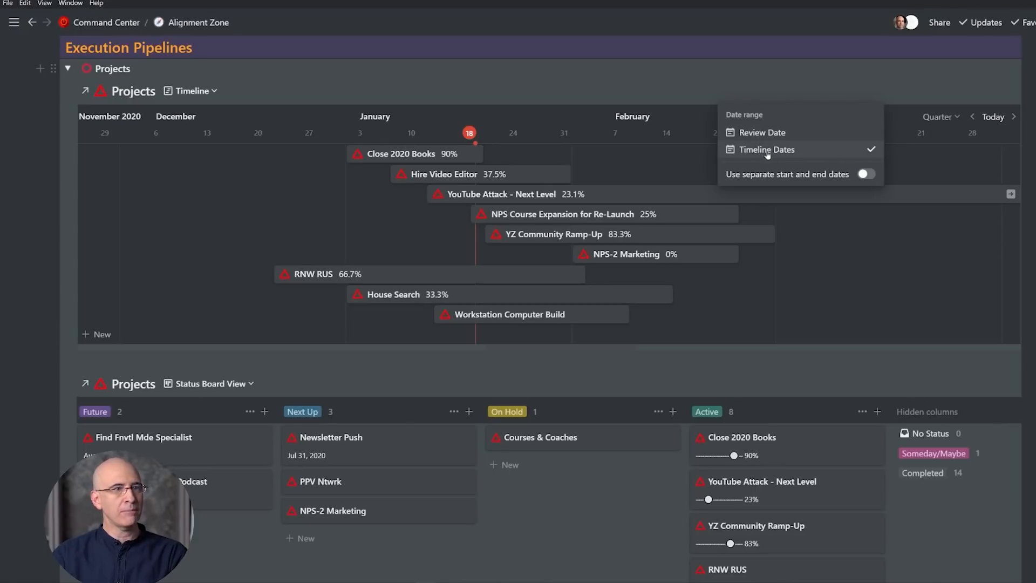
left_click(766, 149)
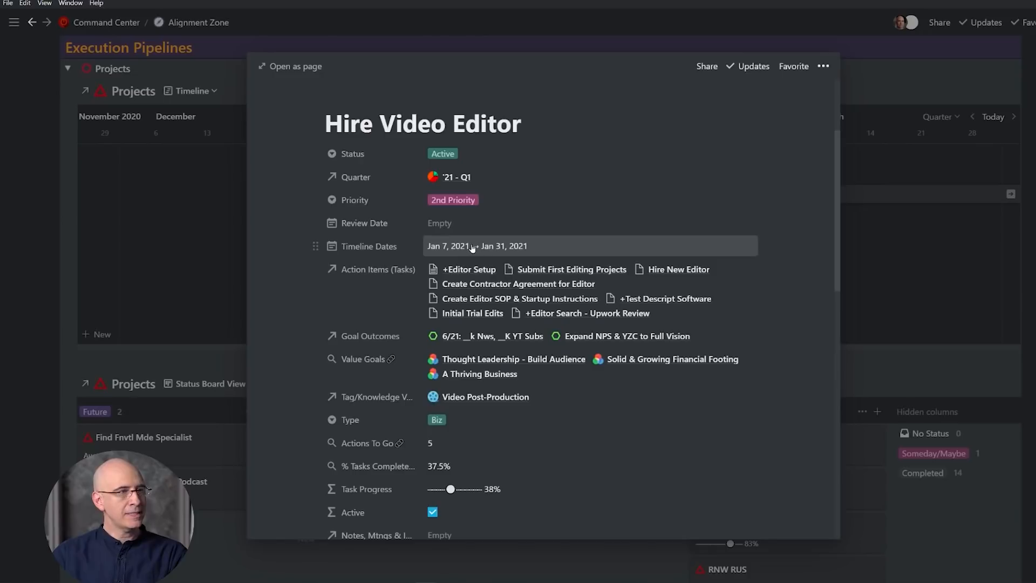
- Shorten the Hire Video Editor bar so it ends on Jan 18
left_click(470, 246)
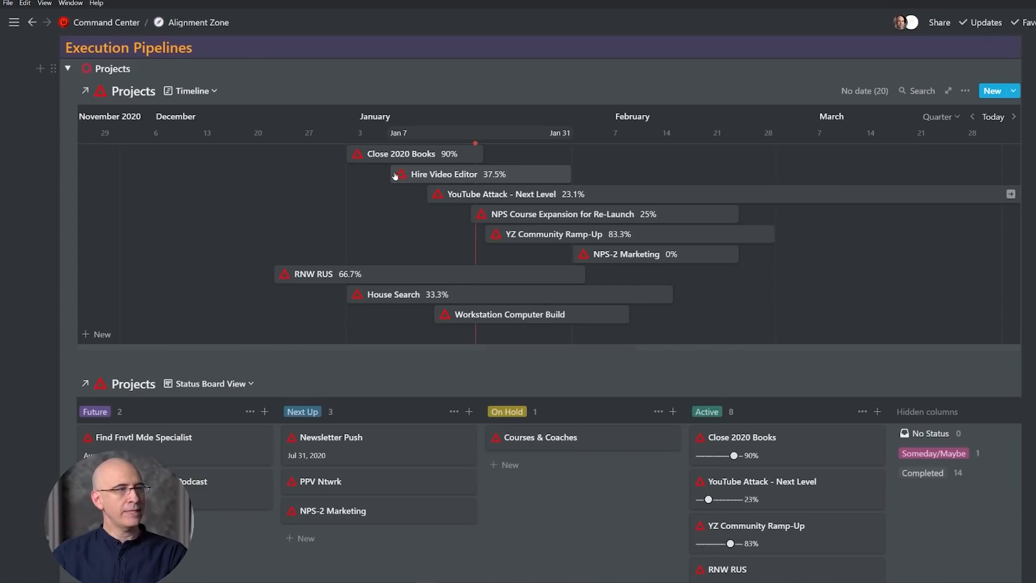
mouse_move(424, 175)
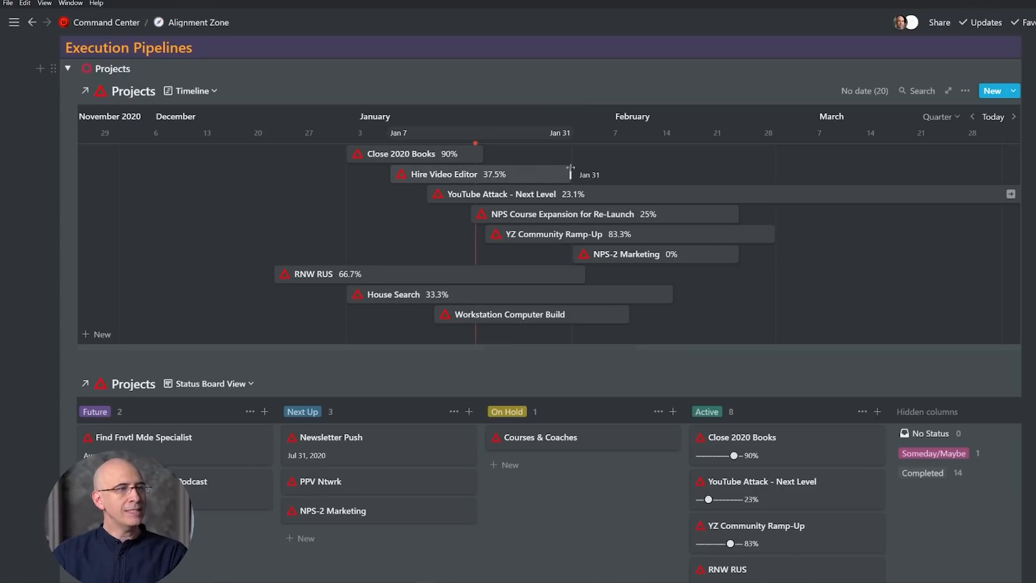
left_click_drag(570, 174, 524, 174)
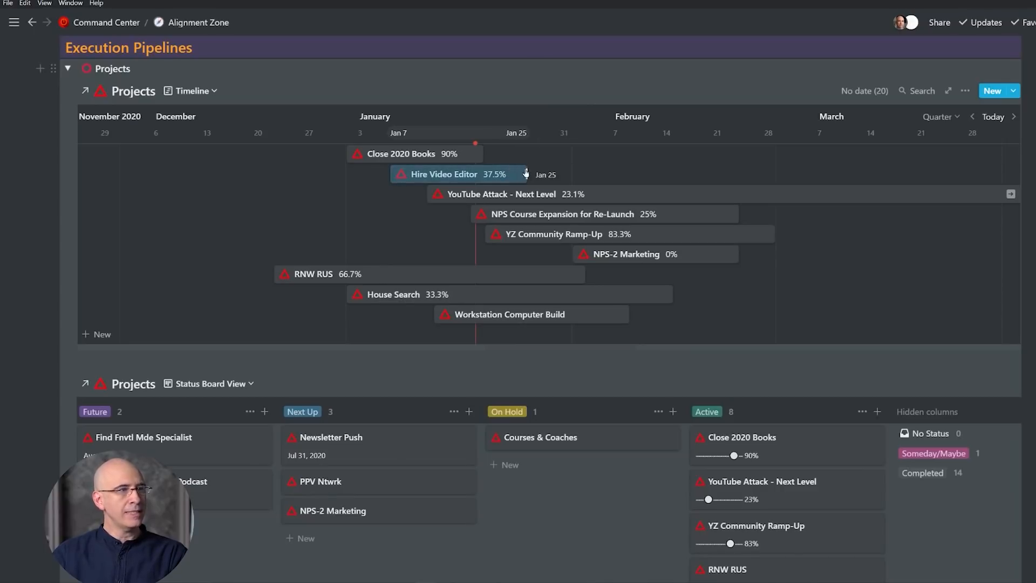
left_click_drag(526, 173, 477, 174)
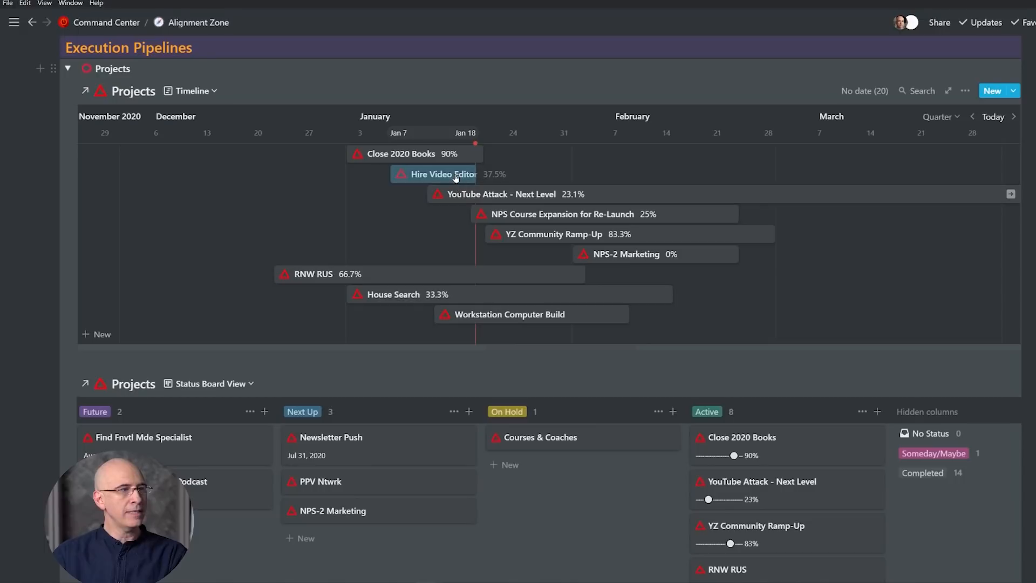
- Check Hire Video Editor's dates and undo the change so it ends Jan 31 again
left_click(433, 174)
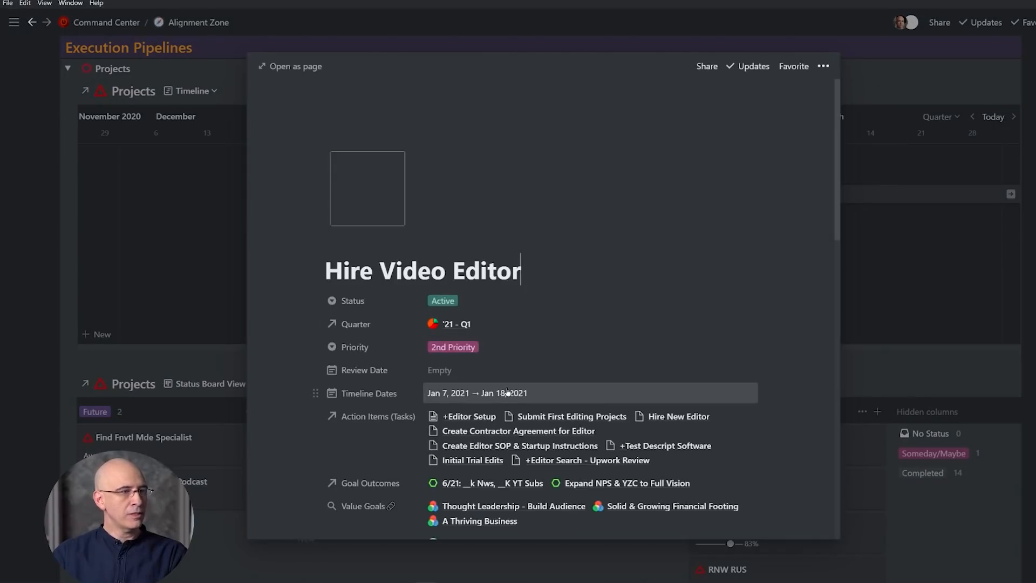
key("Escape")
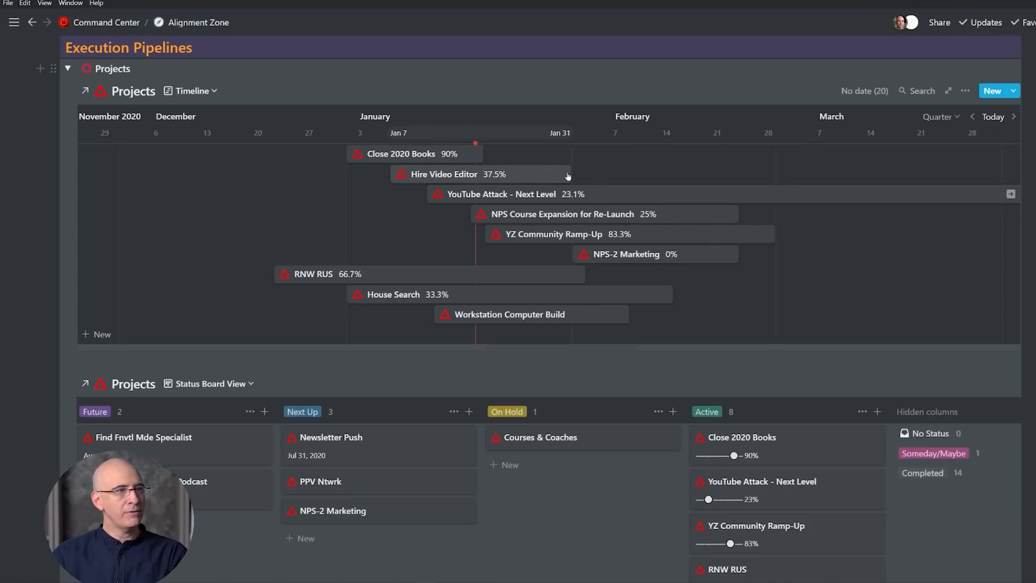
- Move YouTube Attack - Next Level to start around Jan 10 and shift NPS Course Expansion earlier
left_click_drag(569, 174, 485, 174)
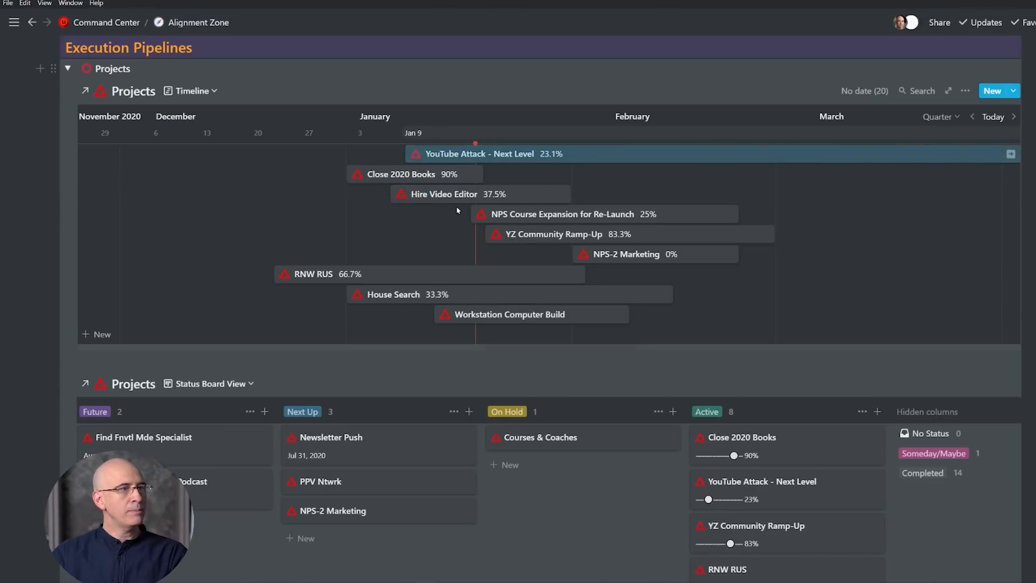
left_click(965, 90)
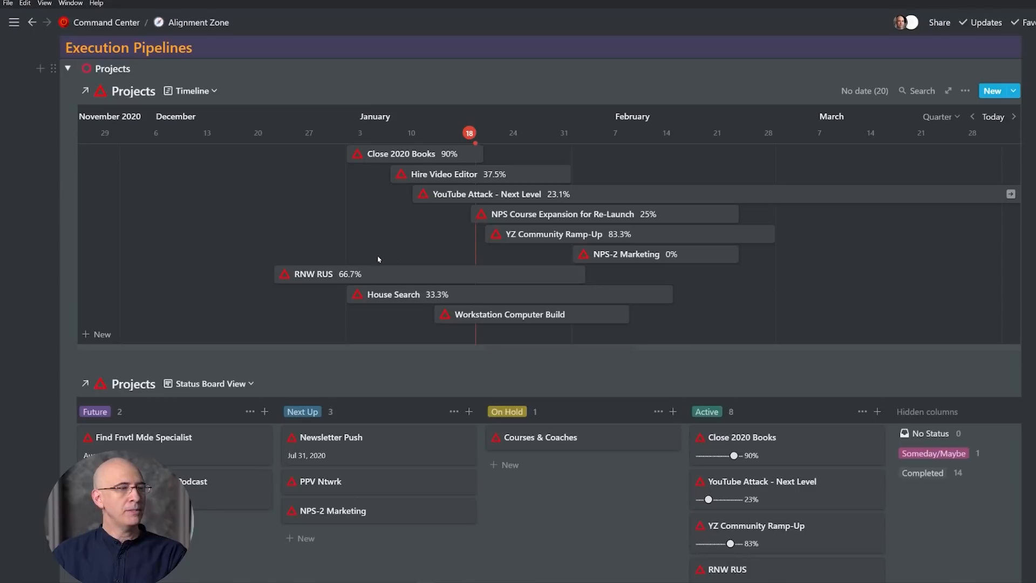
mouse_move(386, 195)
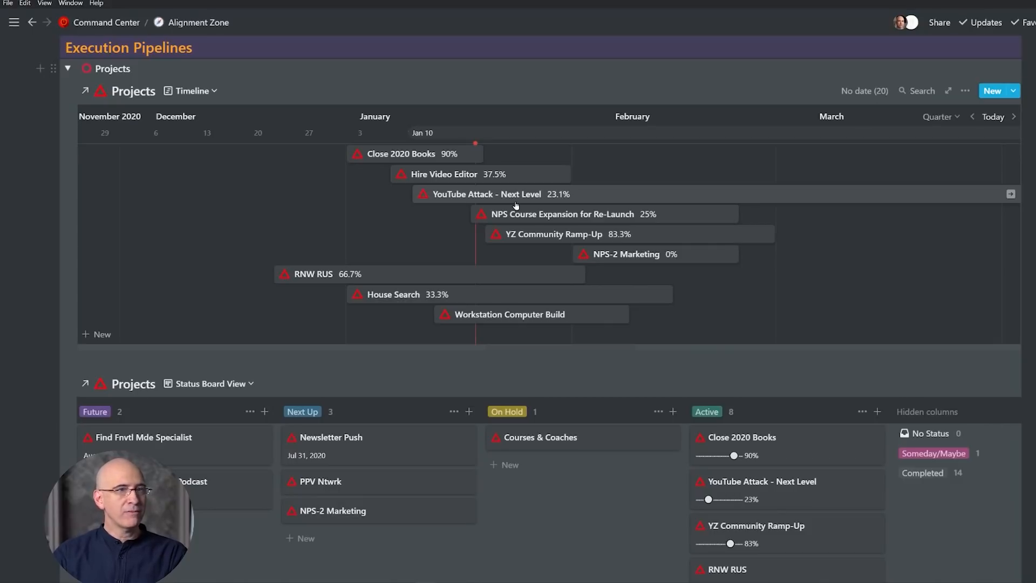
left_click(965, 90)
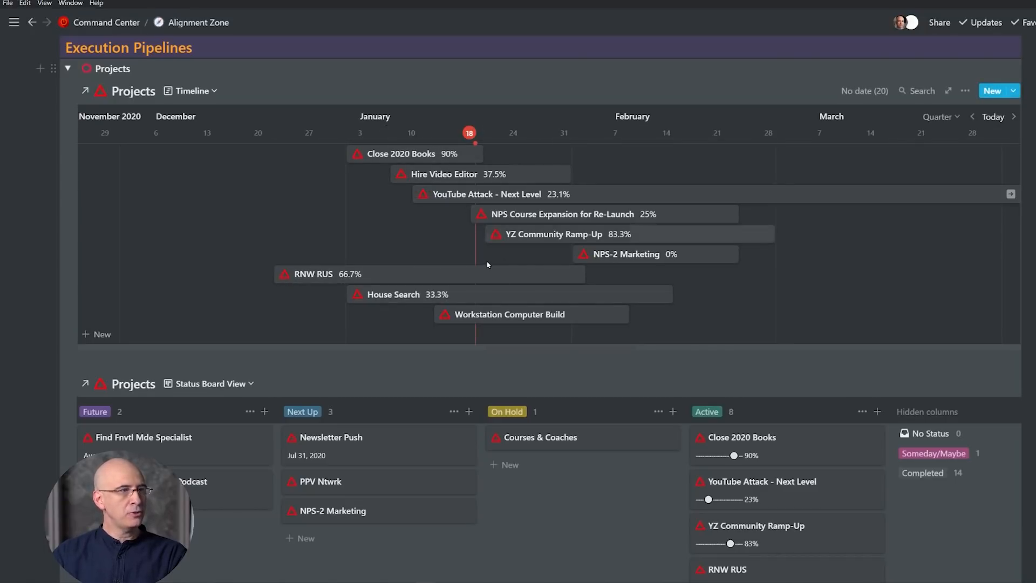
mouse_move(584, 284)
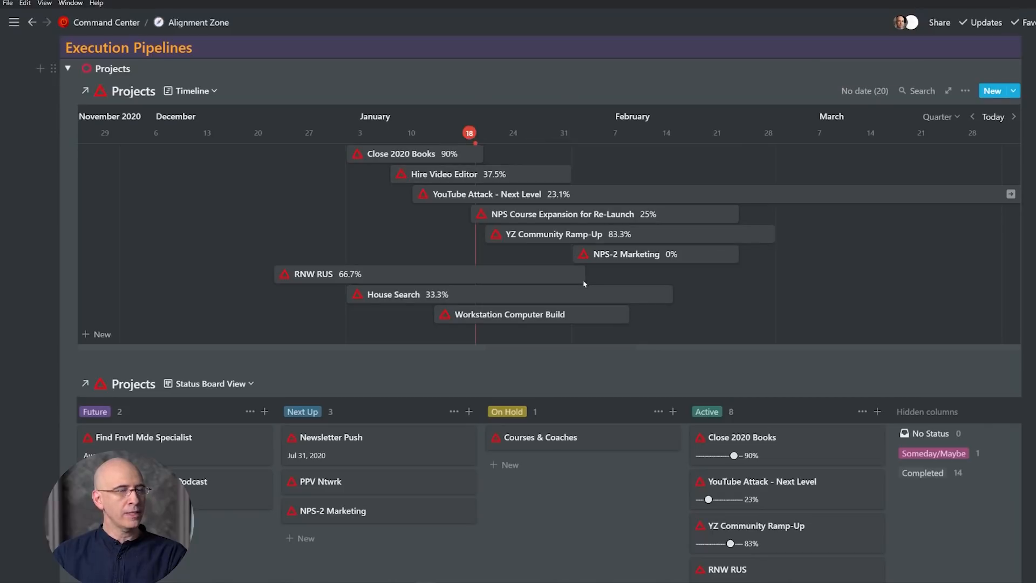
left_click(445, 174)
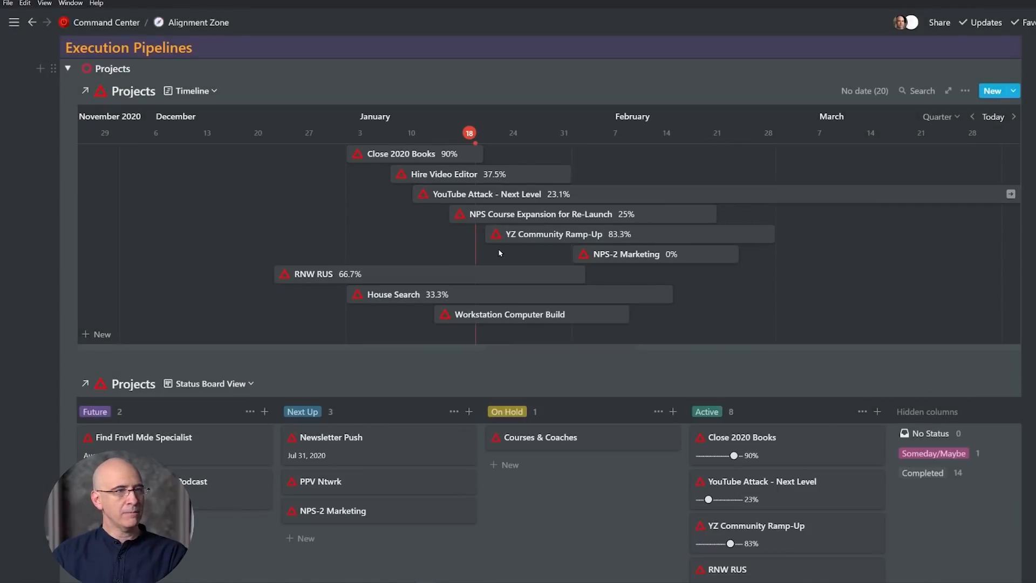
mouse_move(602, 474)
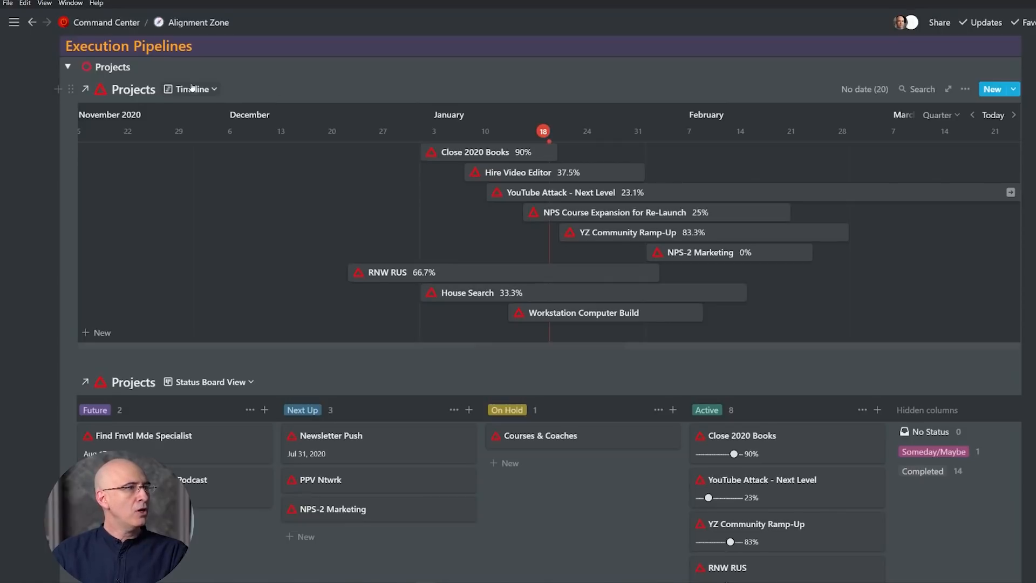
- Add a new timeline view named Timeline Demo to the Projects database
left_click(190, 88)
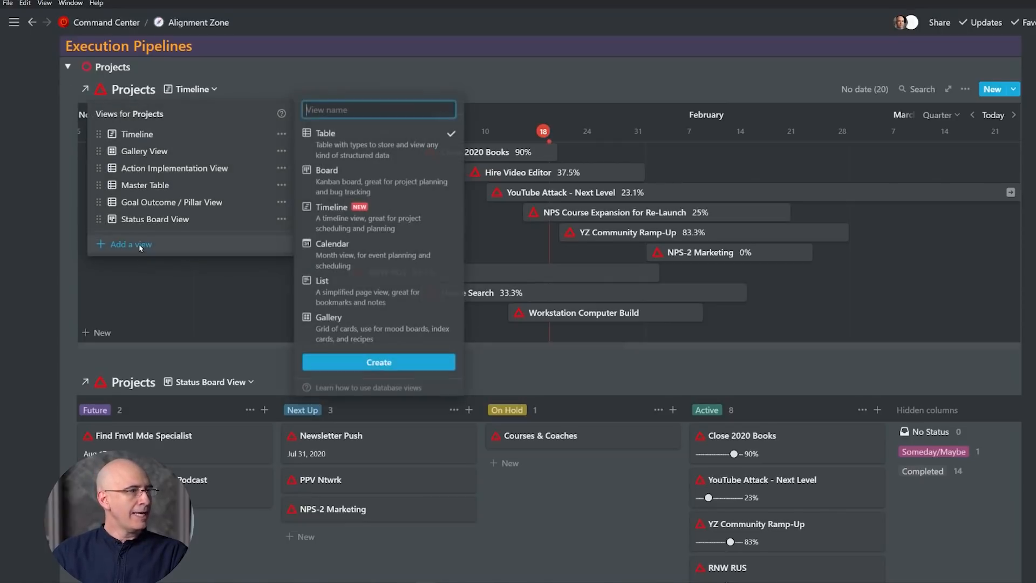
left_click(332, 218)
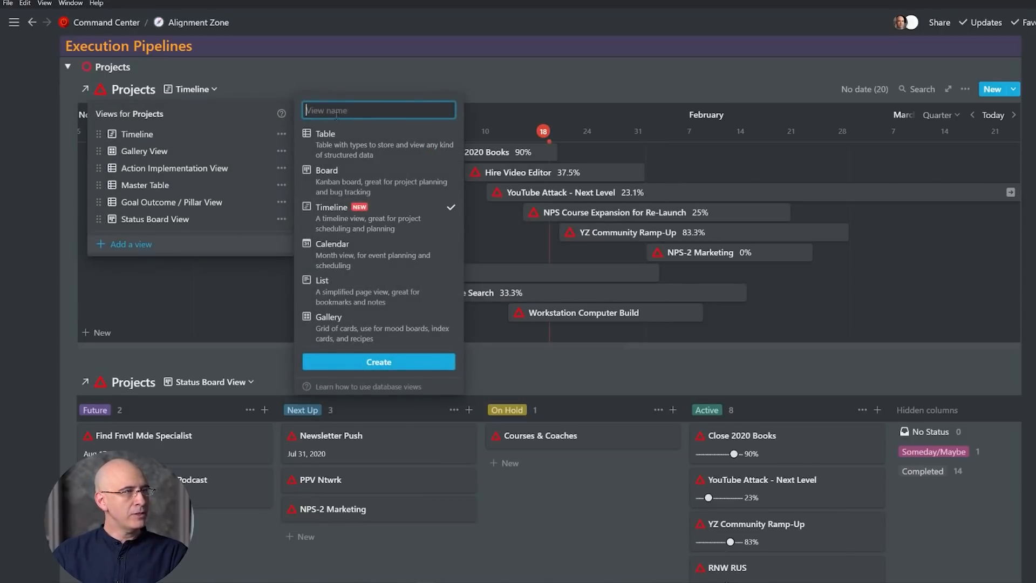
type("Timeline")
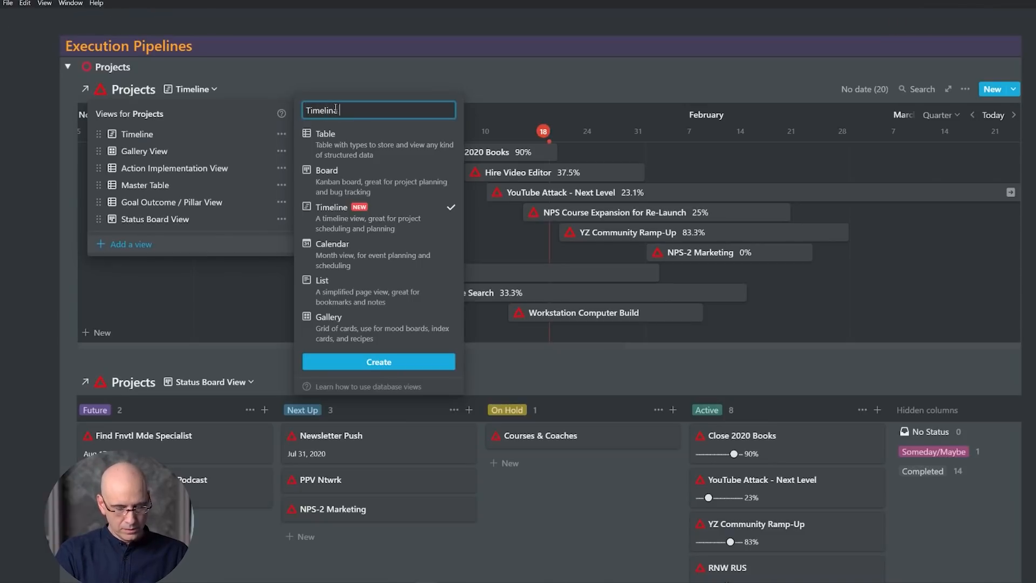
type("Demo")
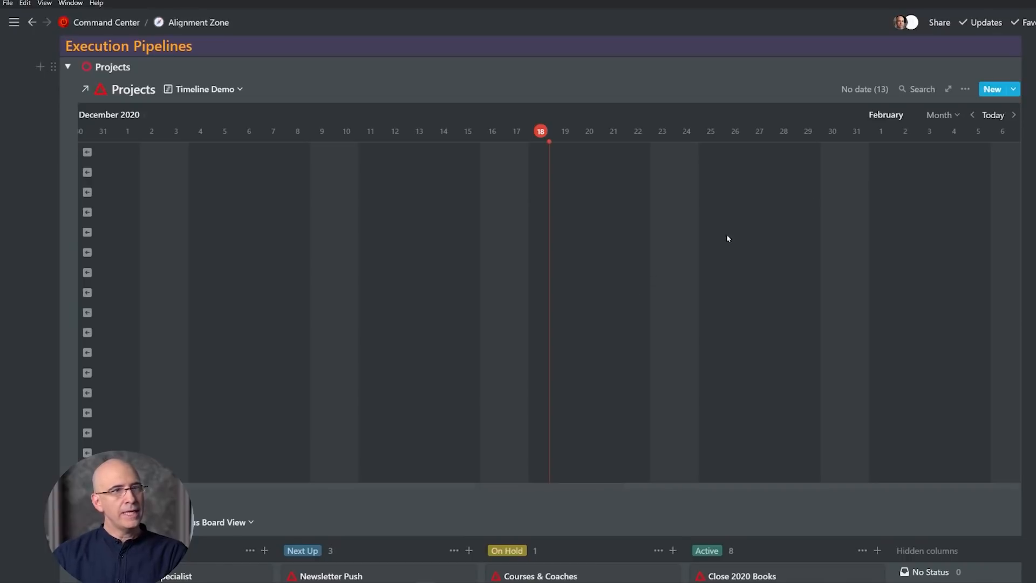
- Plot the Timeline Demo view by Timeline Dates at quarter scale
left_click(967, 88)
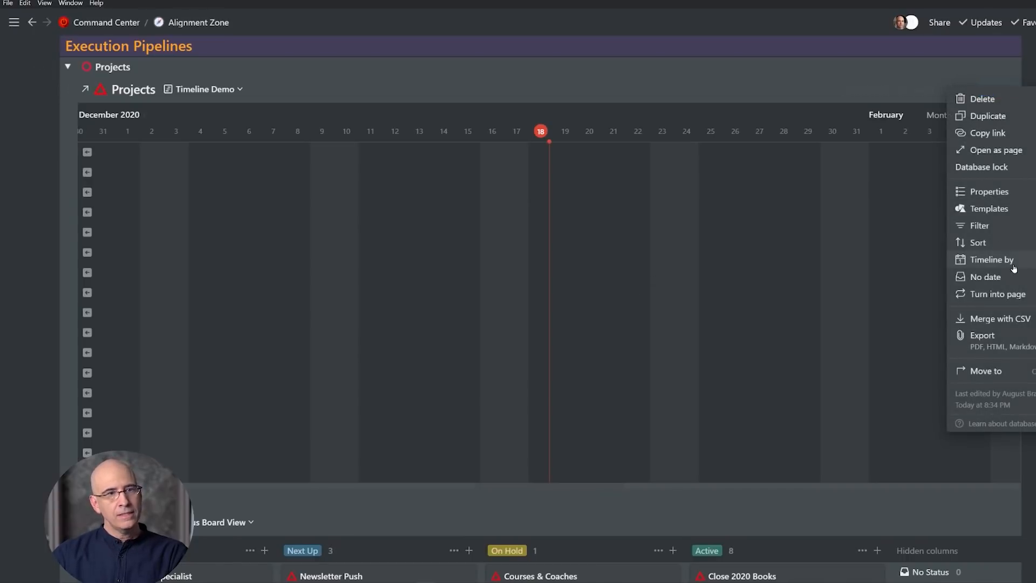
left_click(991, 260)
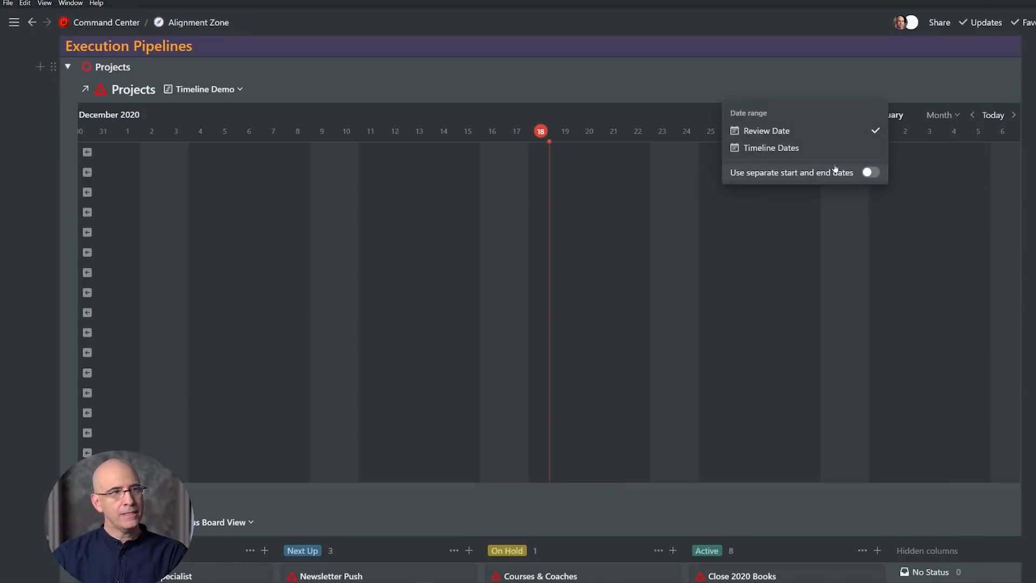
left_click(770, 148)
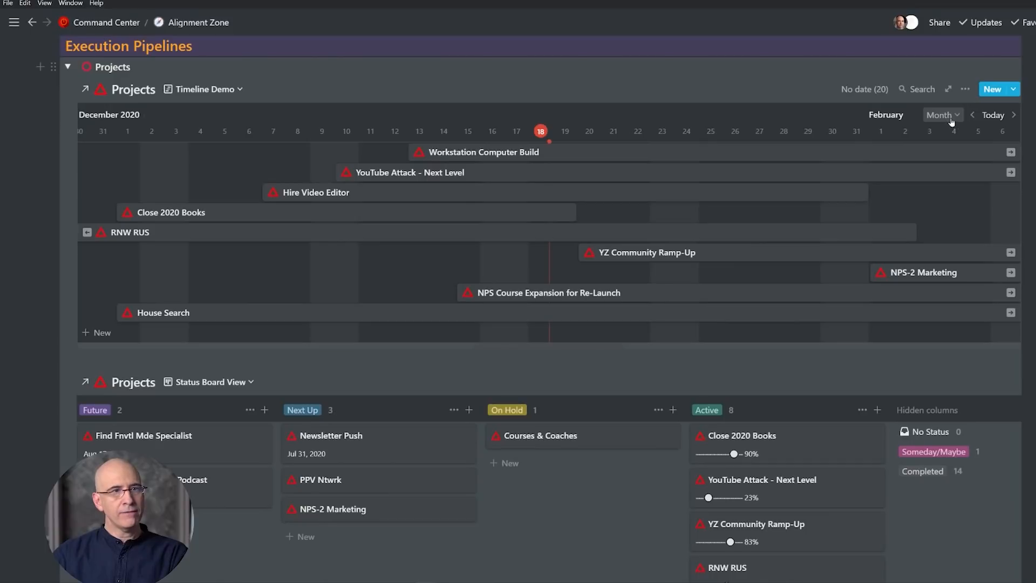
left_click(942, 115)
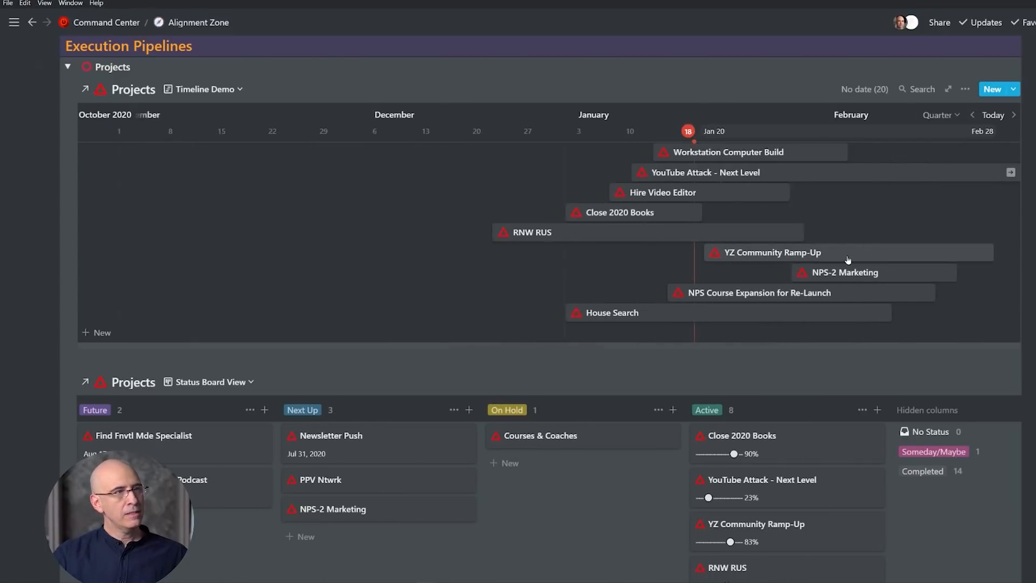
- Open the Workstation Computer Build project from its timeline bar
scroll("up", 3)
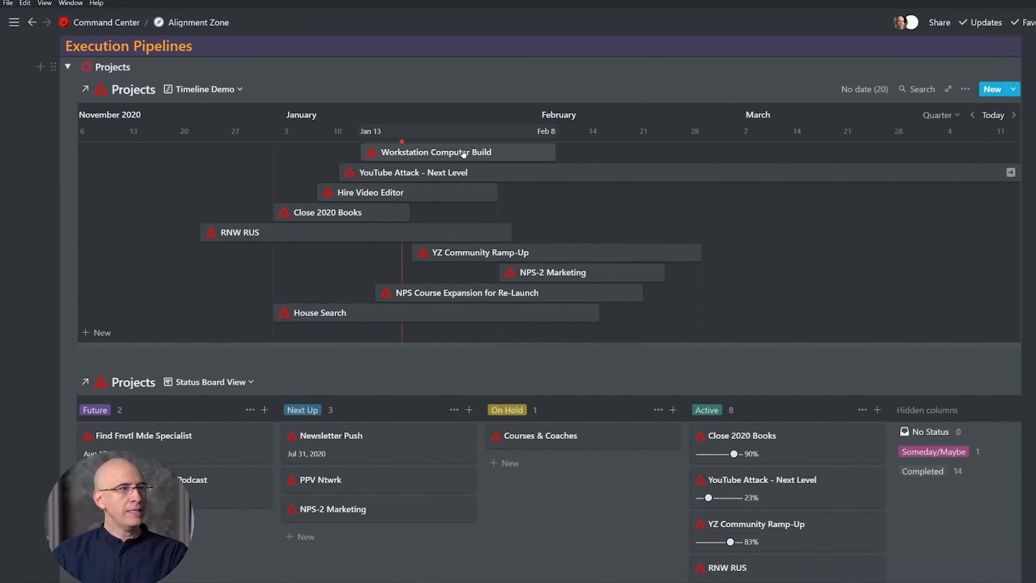
mouse_move(531, 162)
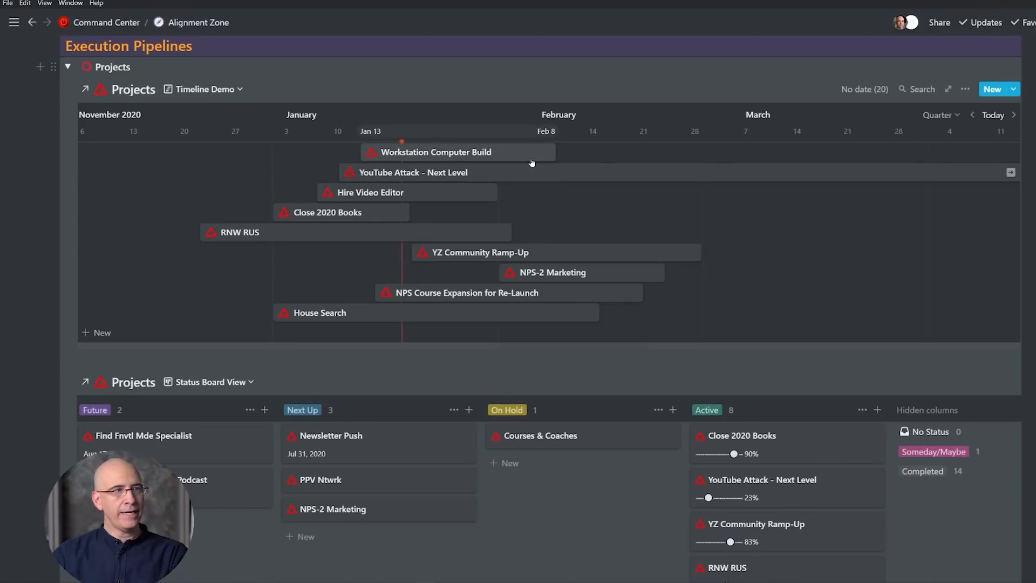
left_click(434, 151)
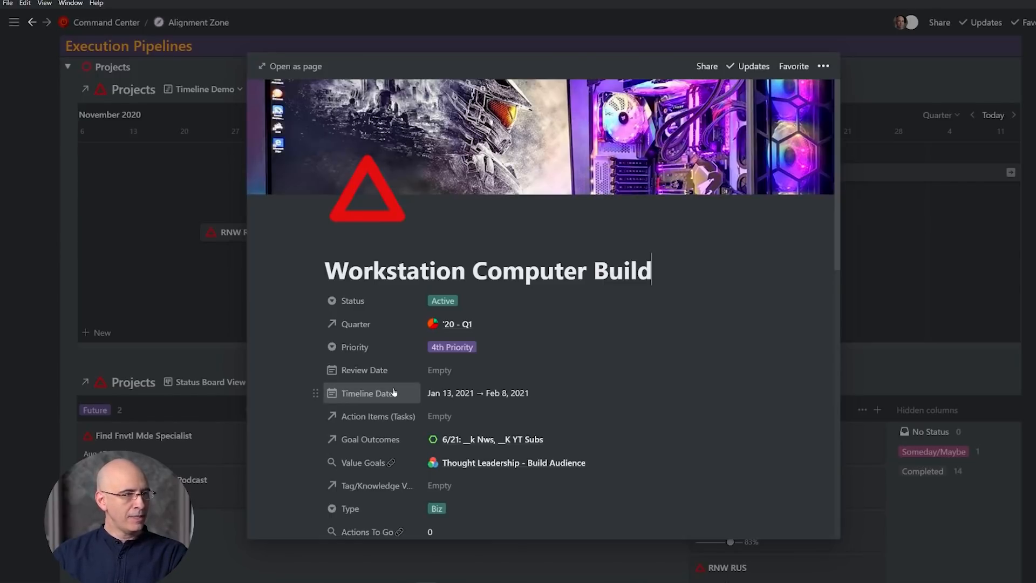
- Review Workstation Computer Build's properties and close the preview
left_click(366, 393)
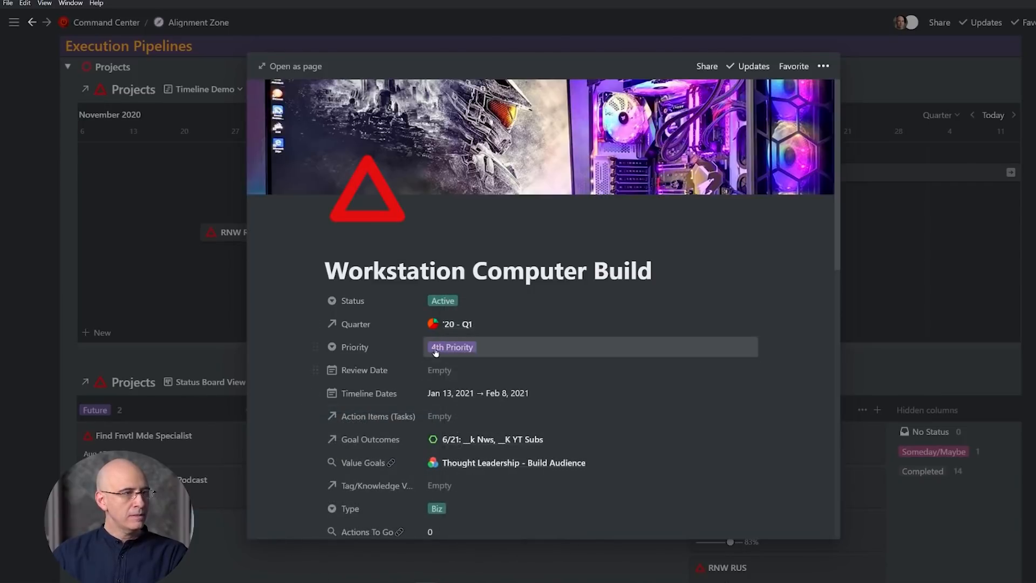
left_click(450, 393)
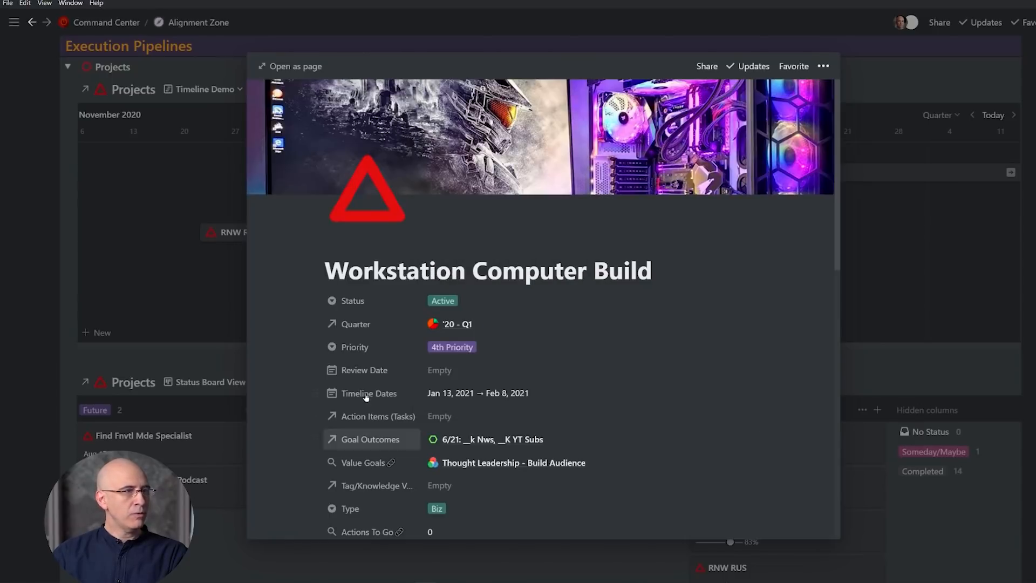
mouse_move(501, 349)
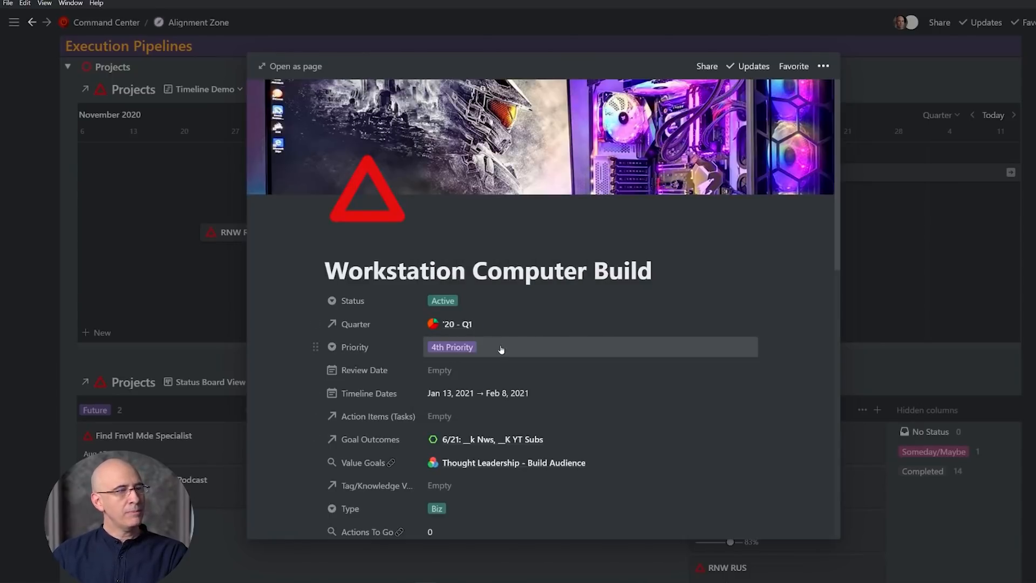
key("Escape")
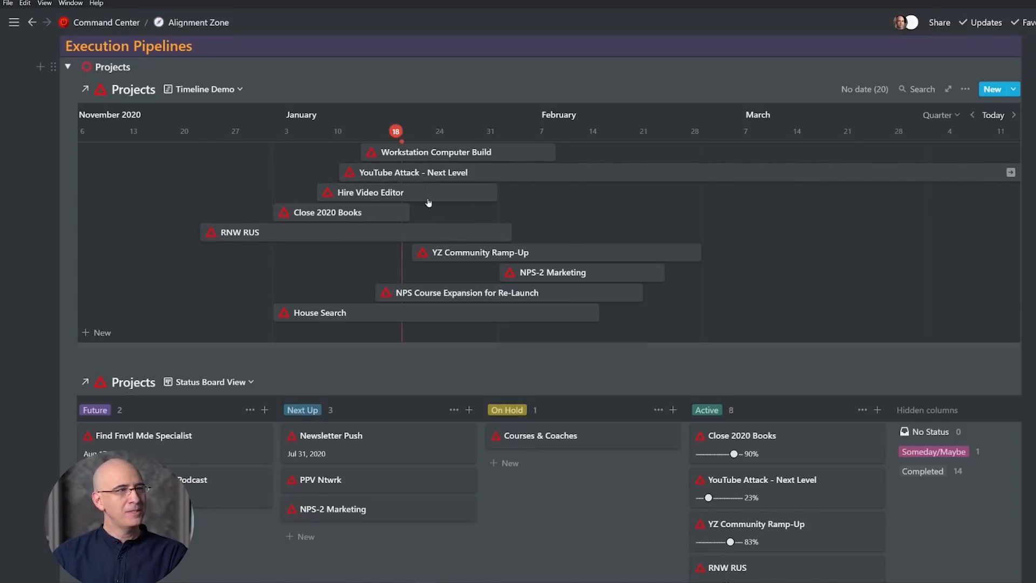
- Sort the Timeline Demo view by Timeline Dates so bars stack by start date
left_click(966, 89)
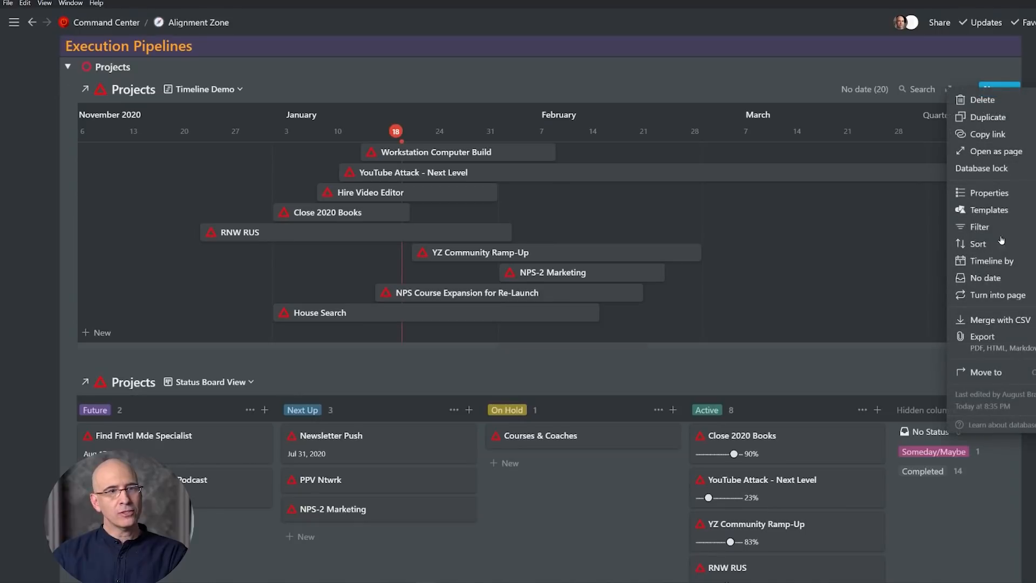
left_click(979, 244)
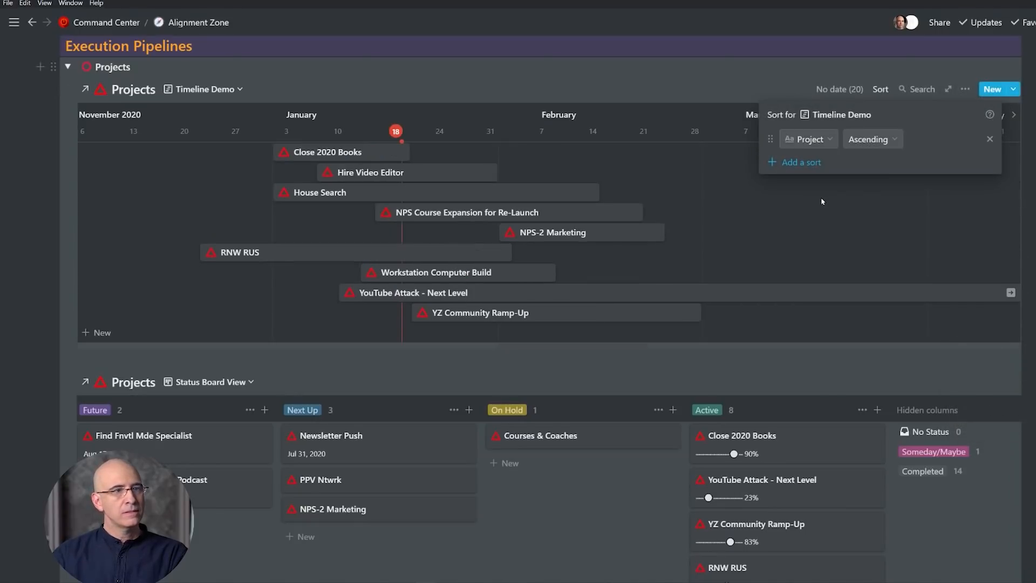
left_click(807, 139)
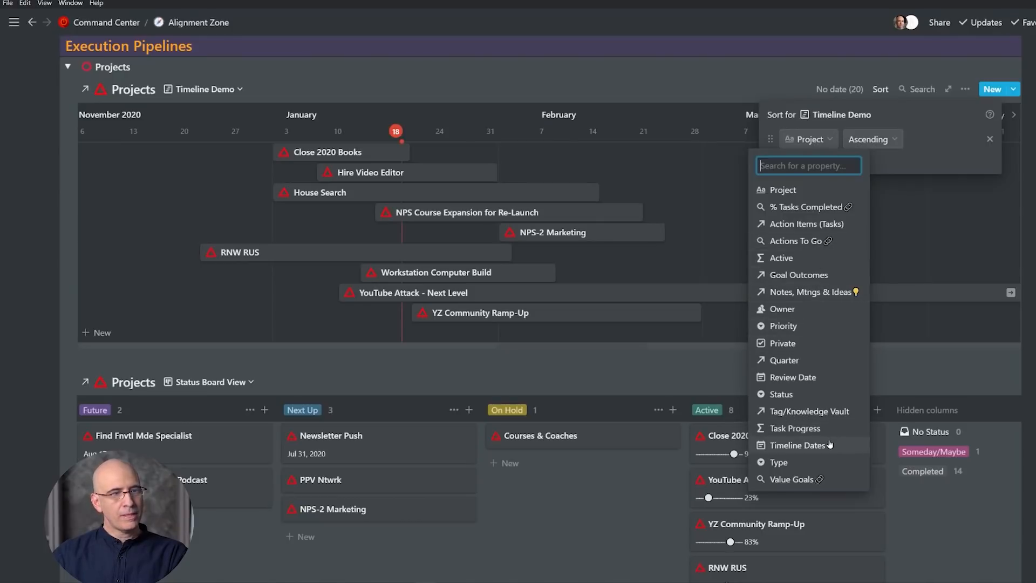
left_click(797, 445)
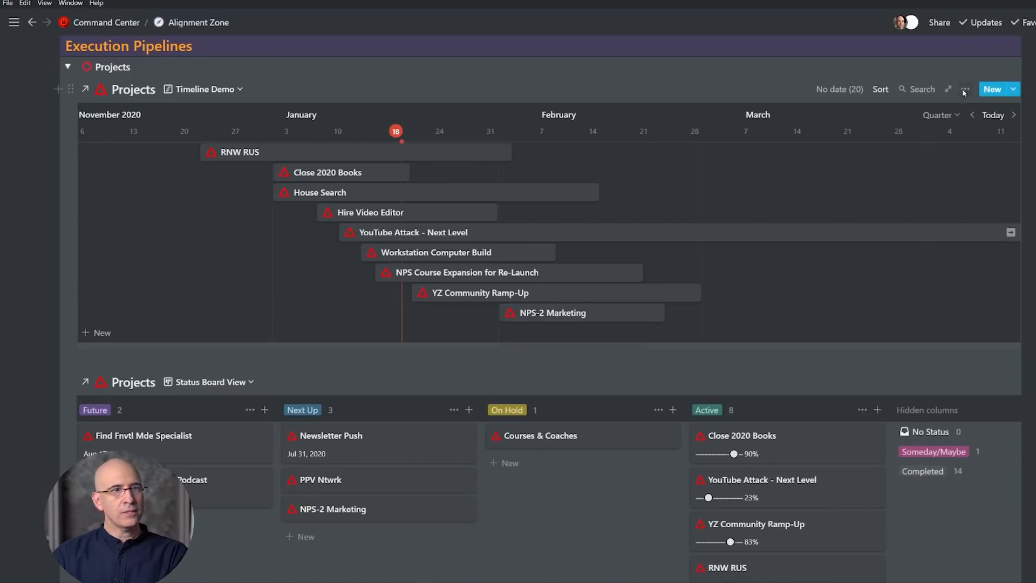
- Add a filter to Timeline Demo and set its property and condition
left_click(965, 89)
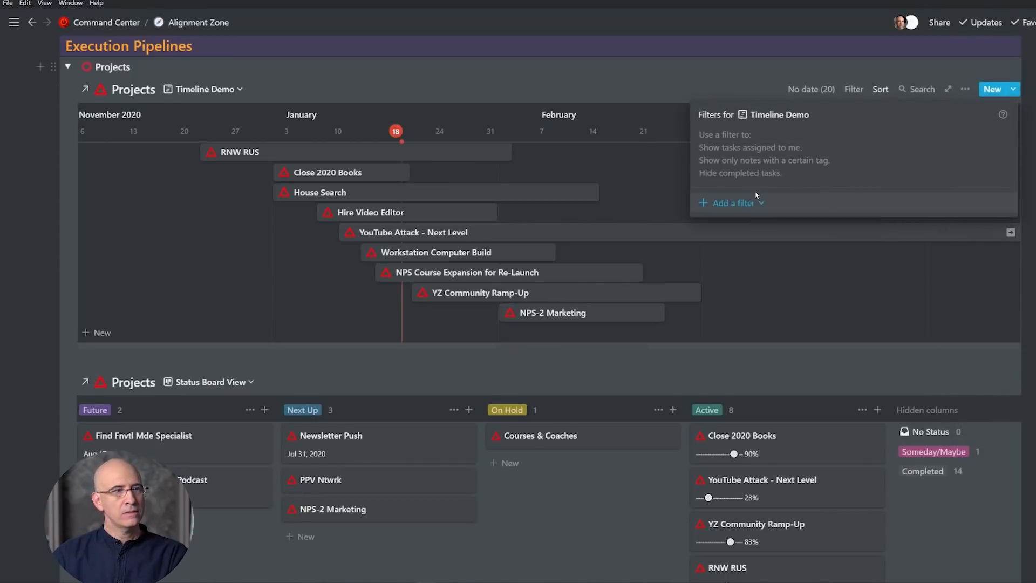
left_click(726, 203)
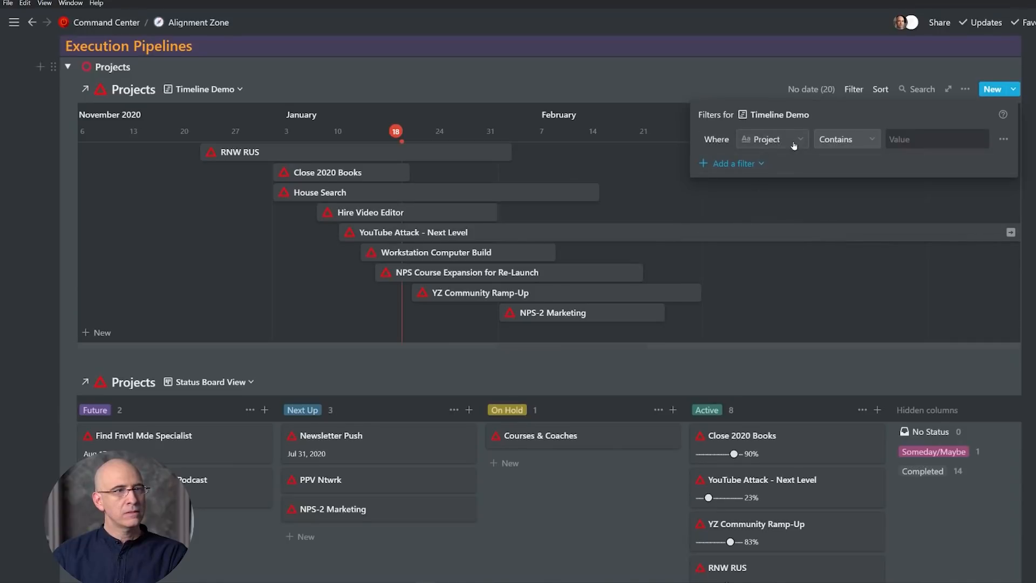
left_click(771, 139)
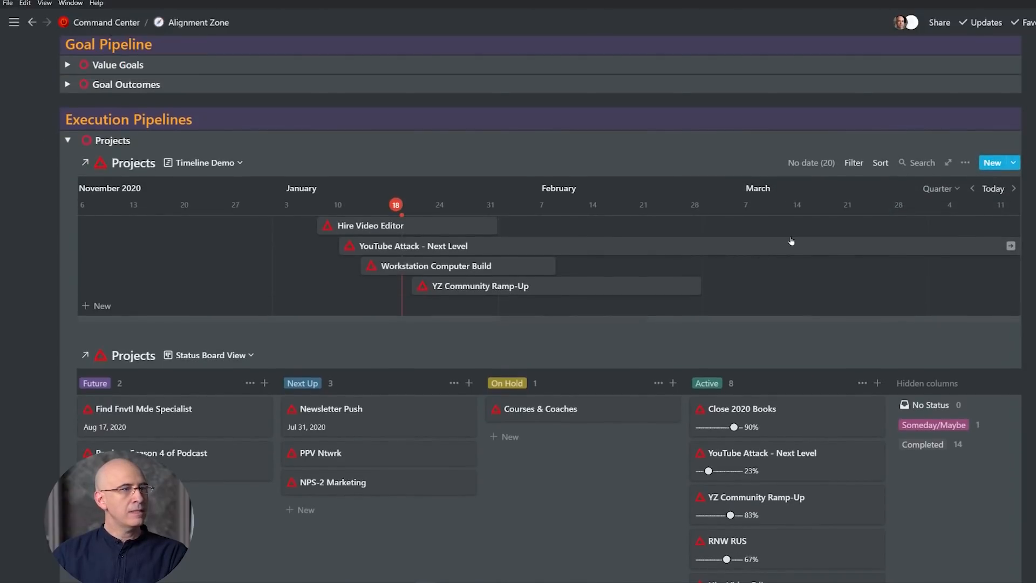
left_click(854, 162)
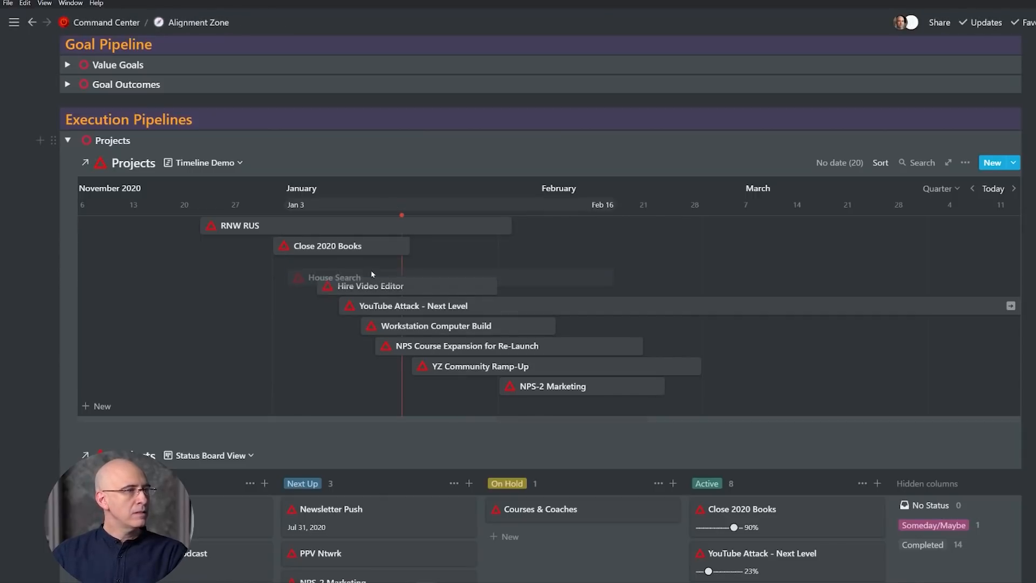
- Drag House Search to the last row of the timeline and confirm removing the sort
left_click_drag(334, 278, 339, 389)
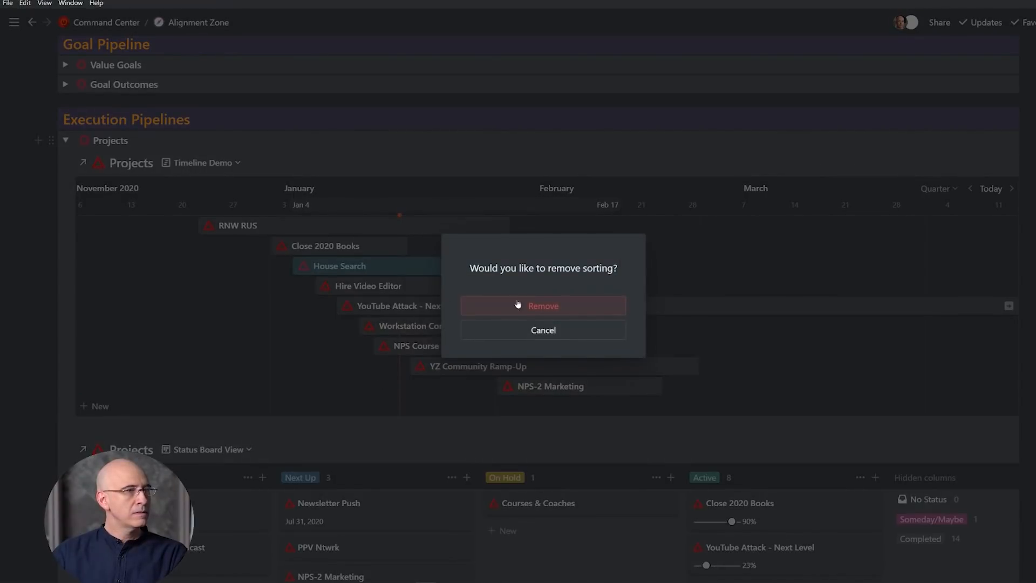
mouse_move(521, 307)
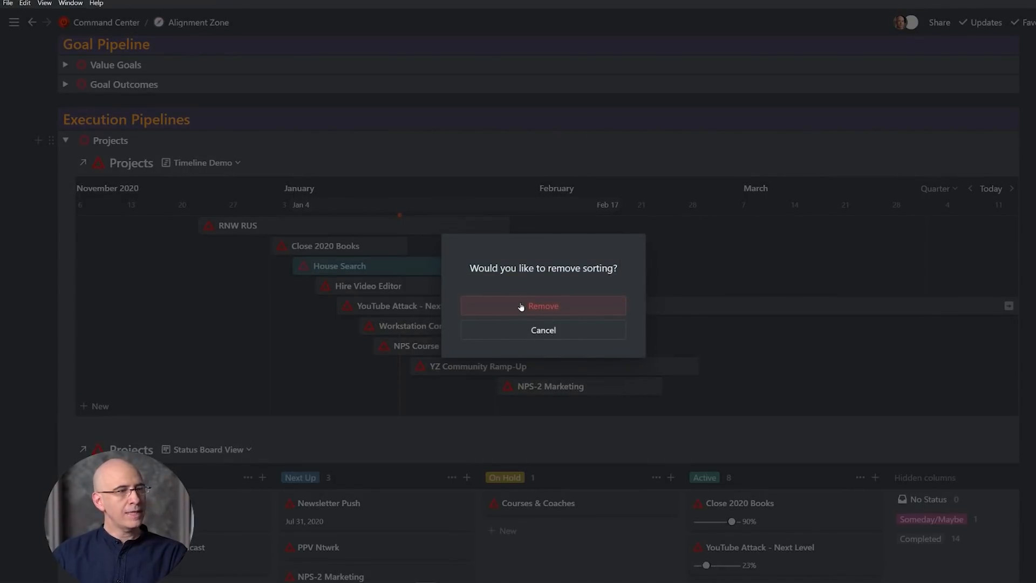
left_click(543, 305)
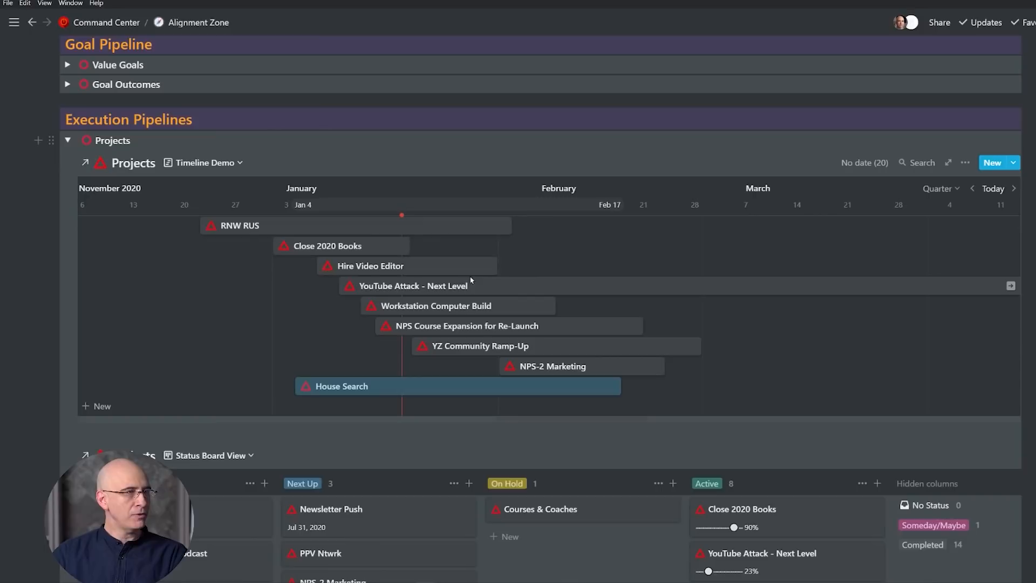
mouse_move(477, 309)
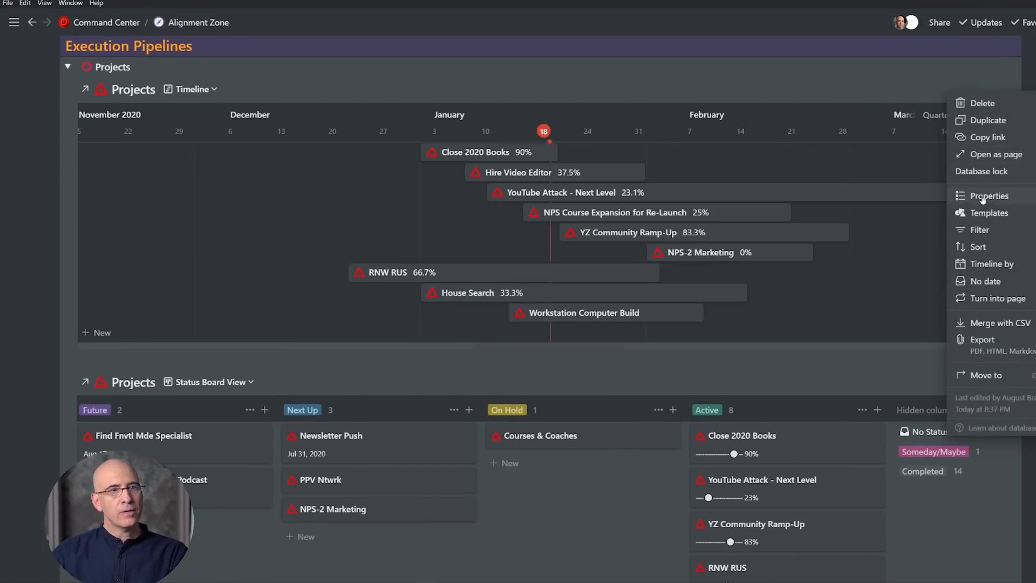
- Turn on Task Progress in the timeline's Properties so bars show progress, then return to Command Center
left_click(989, 195)
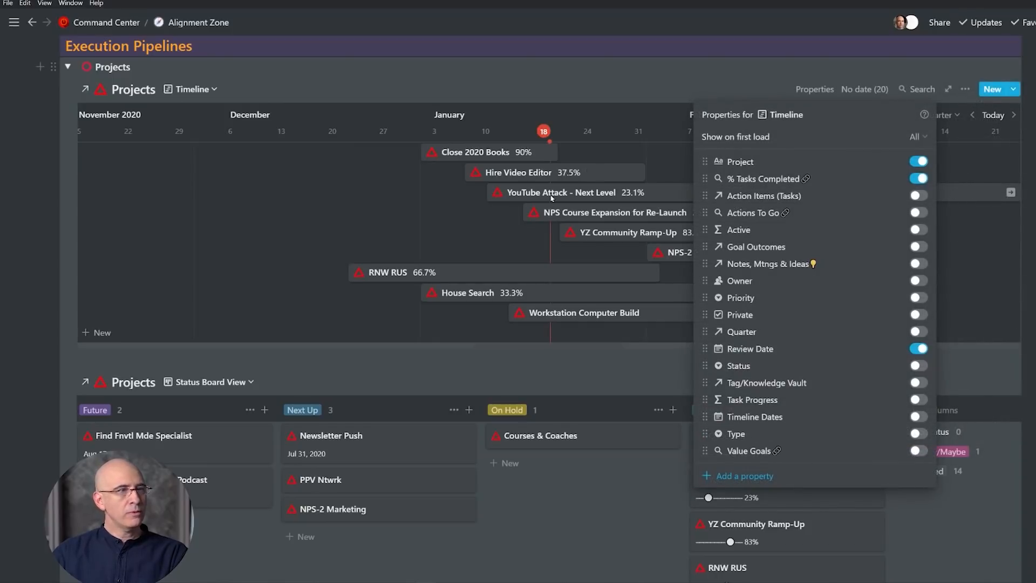
mouse_move(893, 184)
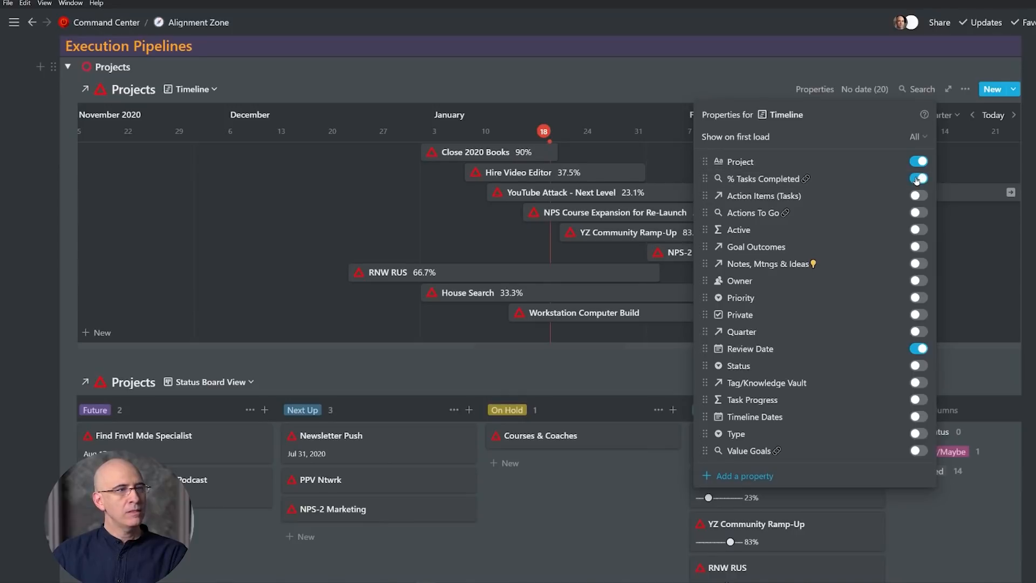
left_click(917, 179)
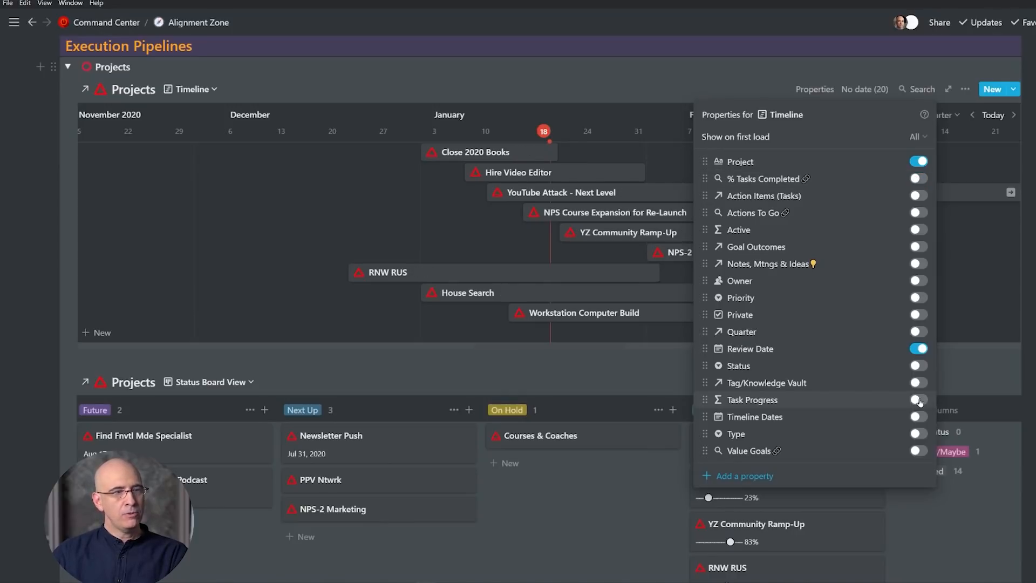
left_click(917, 400)
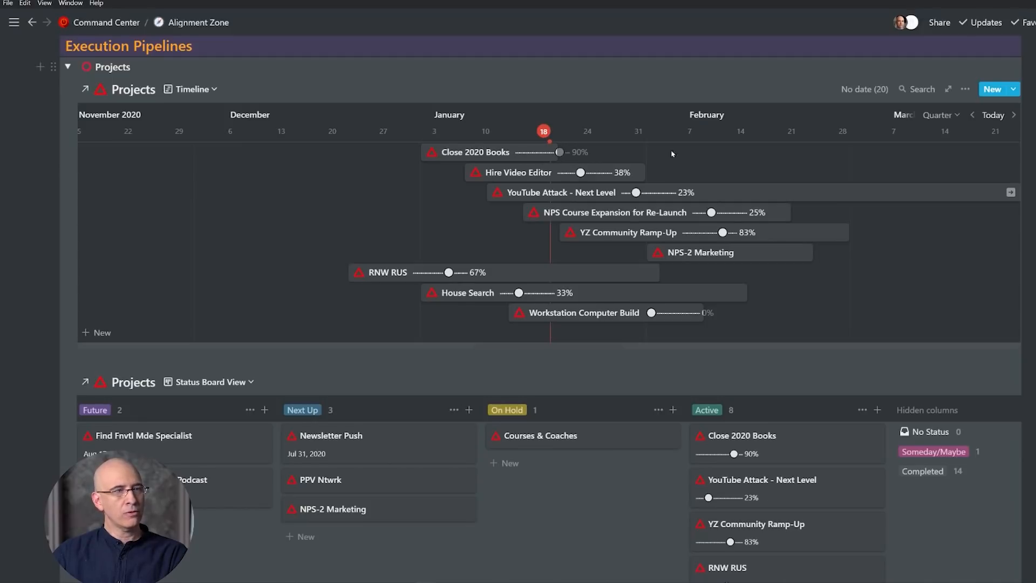
mouse_move(949, 88)
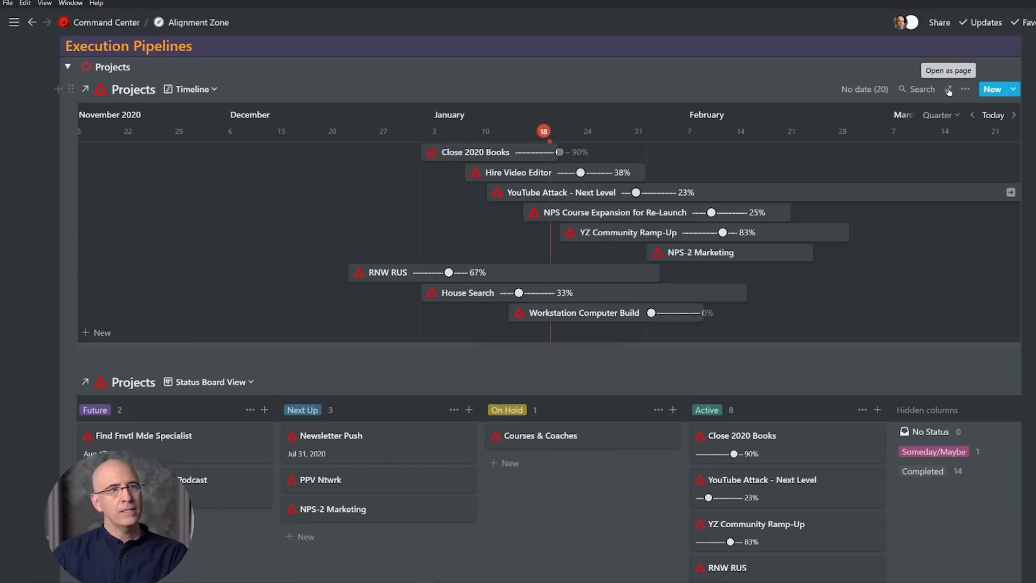
left_click(948, 89)
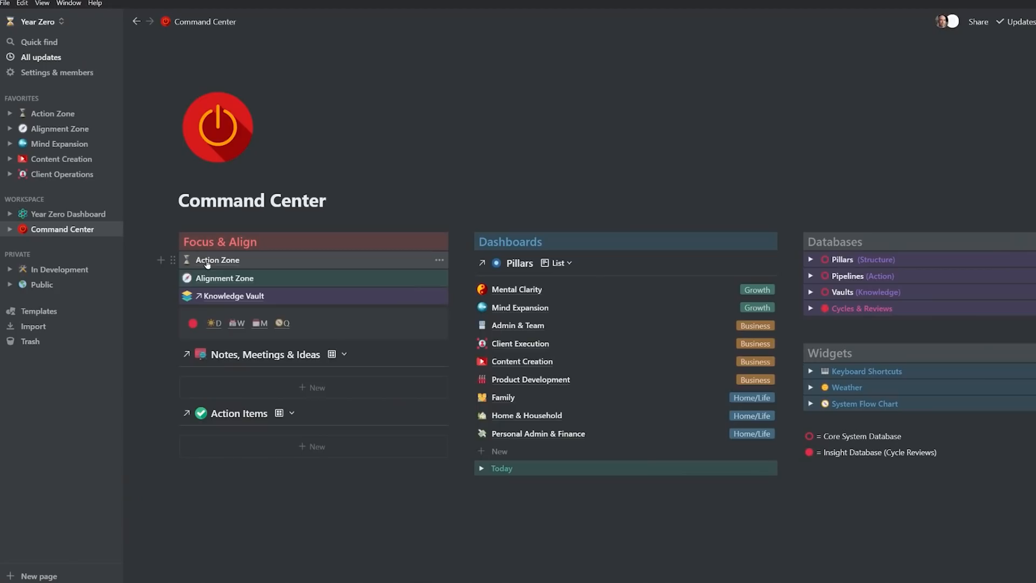
- Go to the Action Zone page and browse its Today - Action Items, Daily Tracking and Projects toggles
left_click(218, 261)
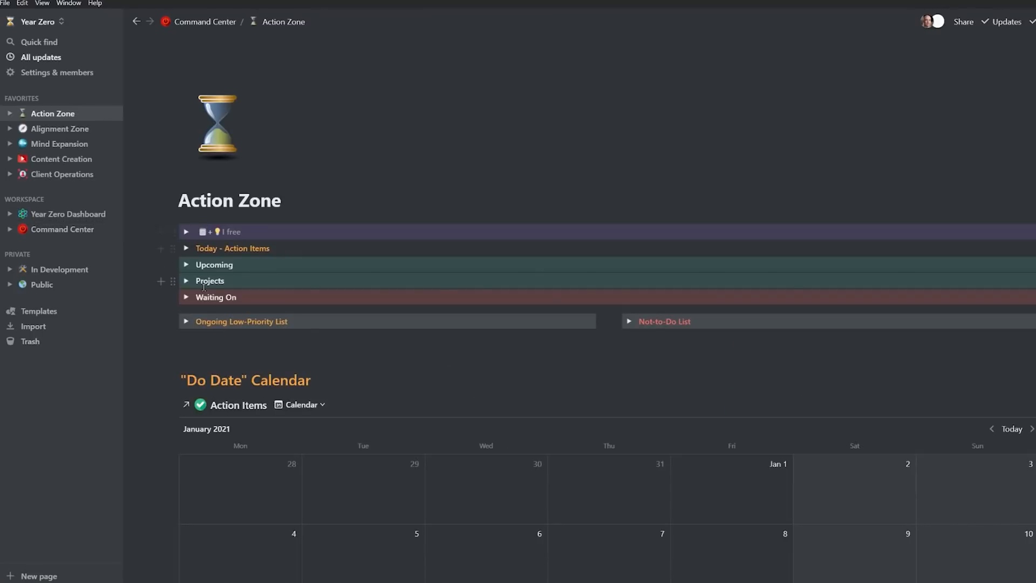
left_click(186, 248)
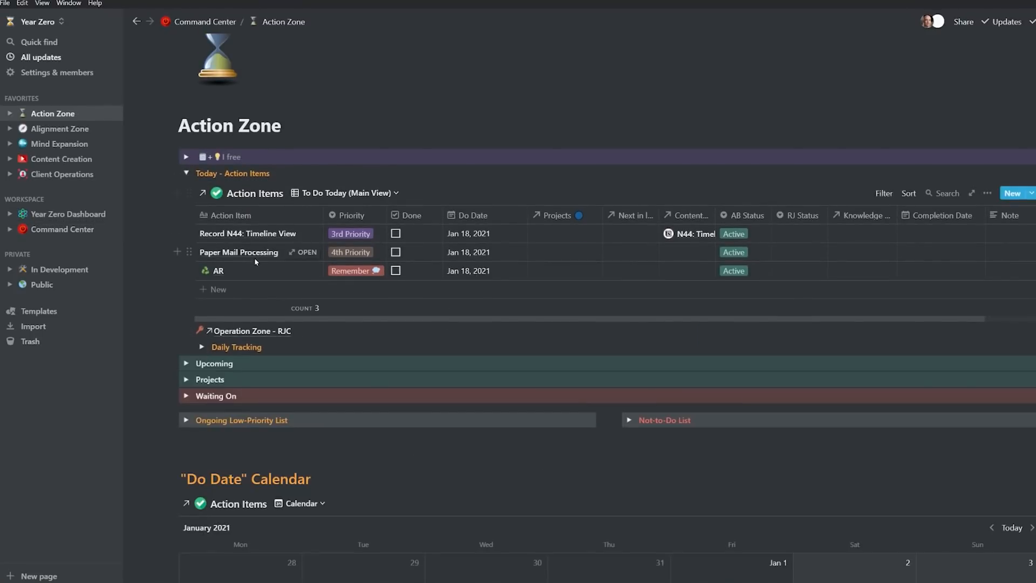
left_click(202, 347)
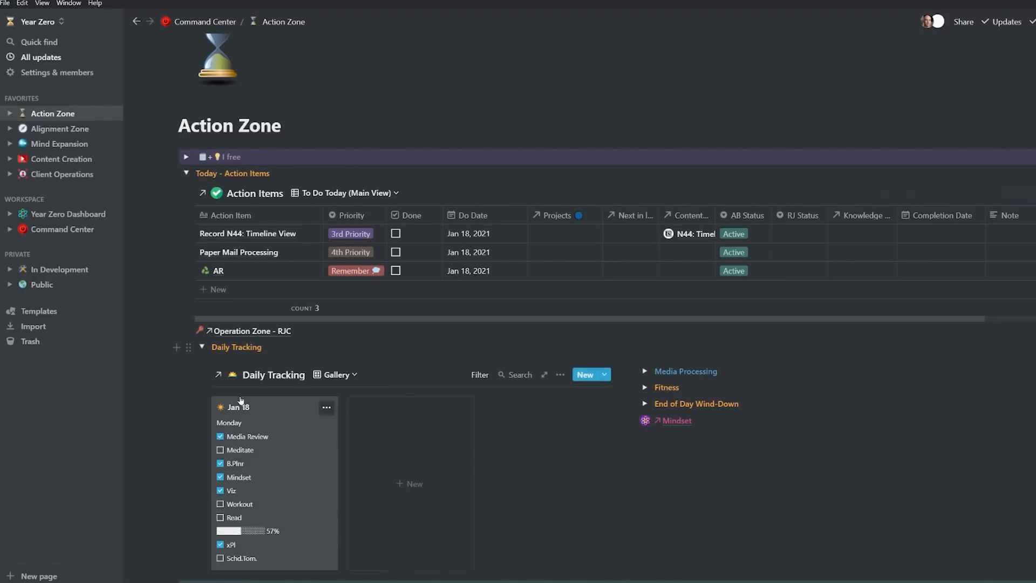
left_click(186, 172)
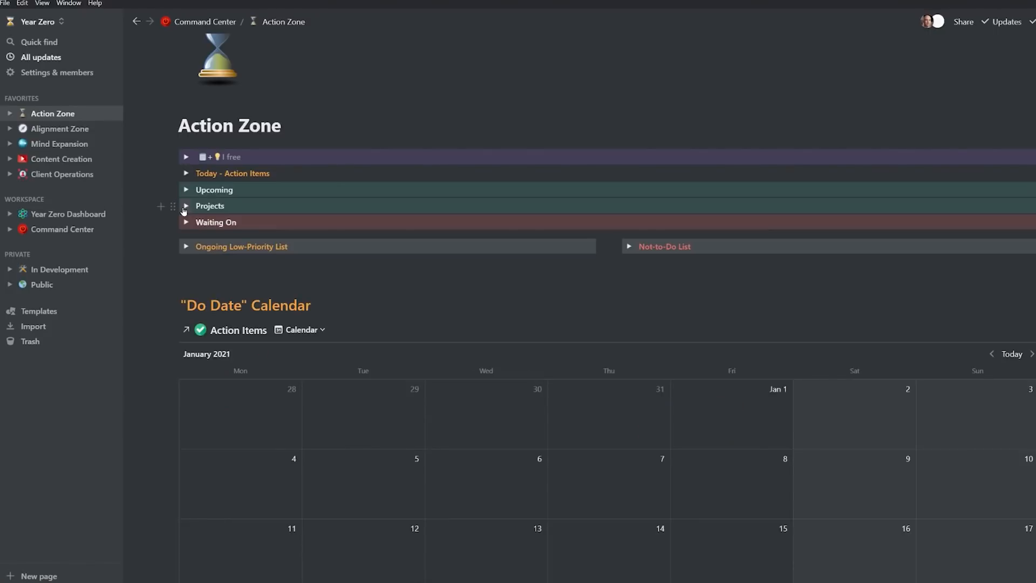
left_click(186, 205)
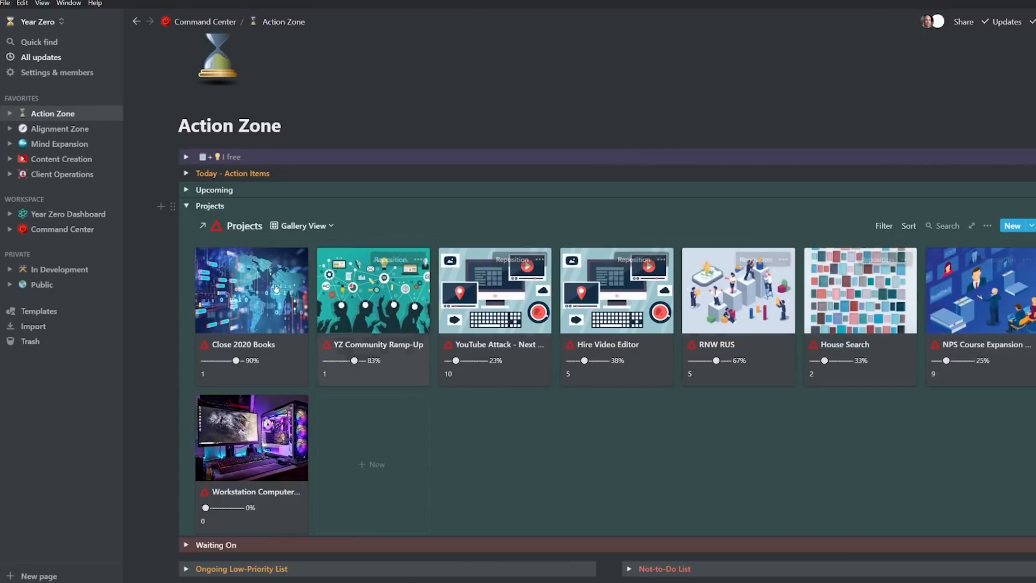
- Switch the Projects block from Gallery to its Timeline view and open the Hire Video Editor project
left_click(885, 226)
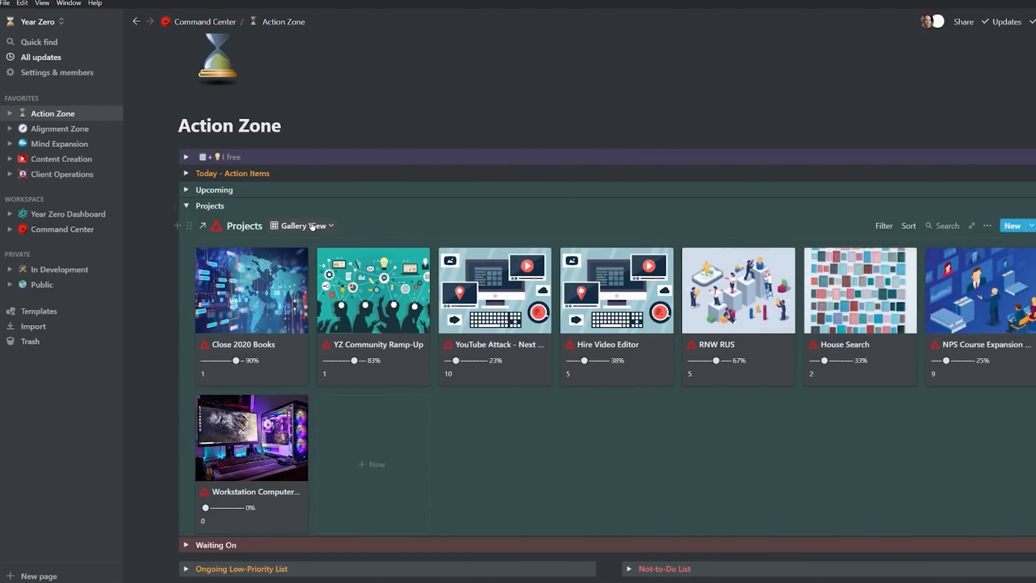
left_click(303, 226)
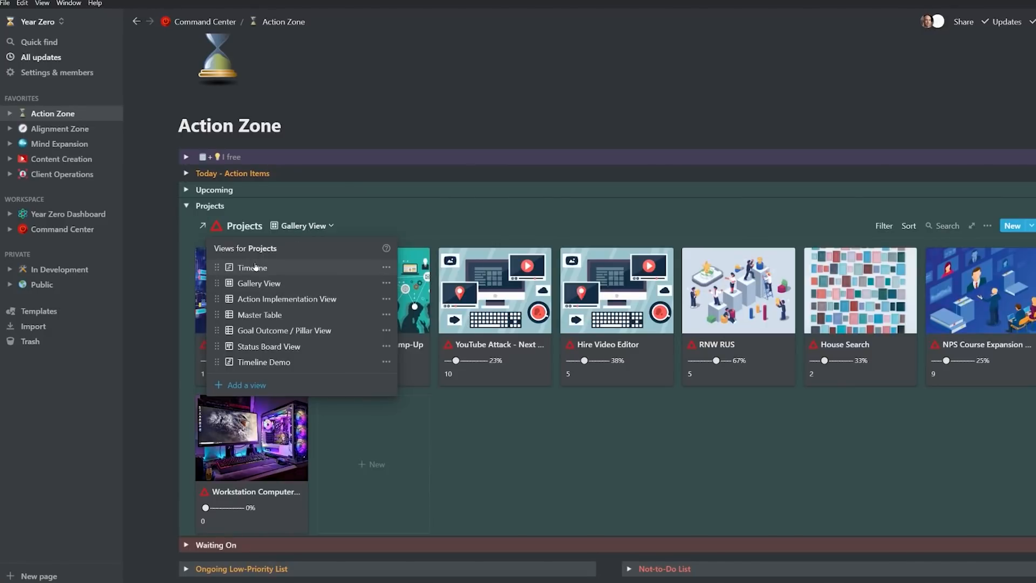
left_click(253, 268)
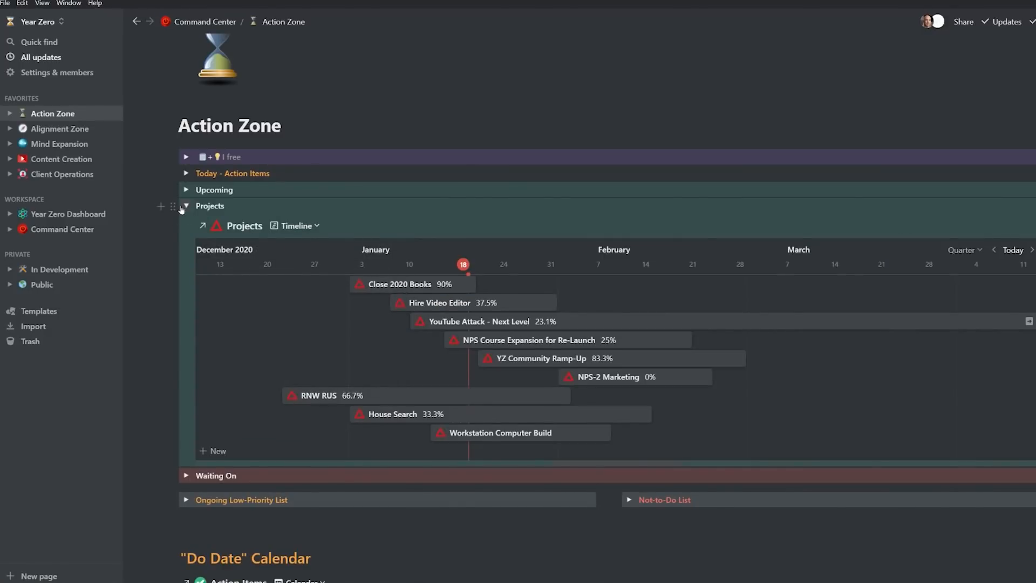
left_click(186, 172)
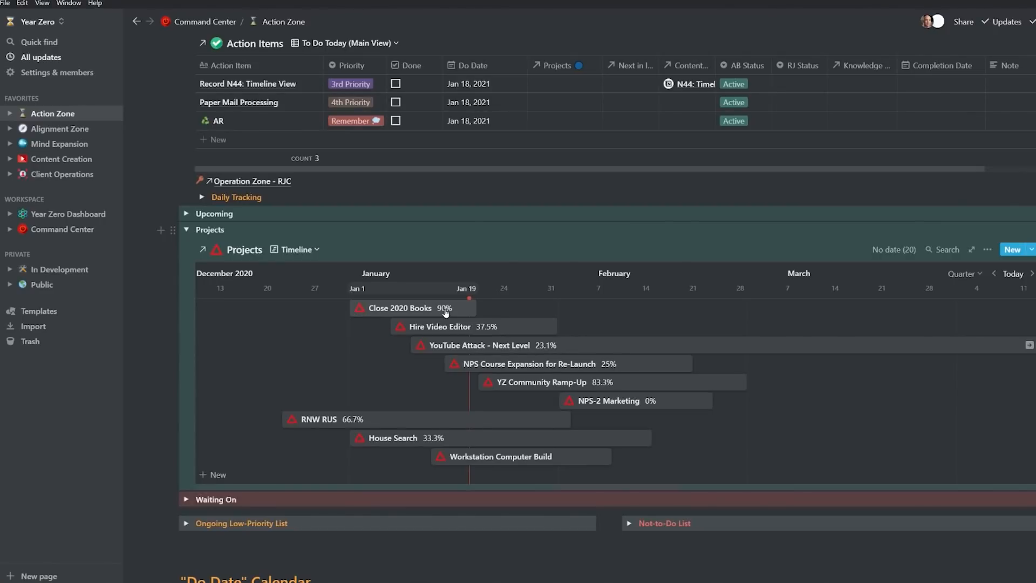
left_click(440, 326)
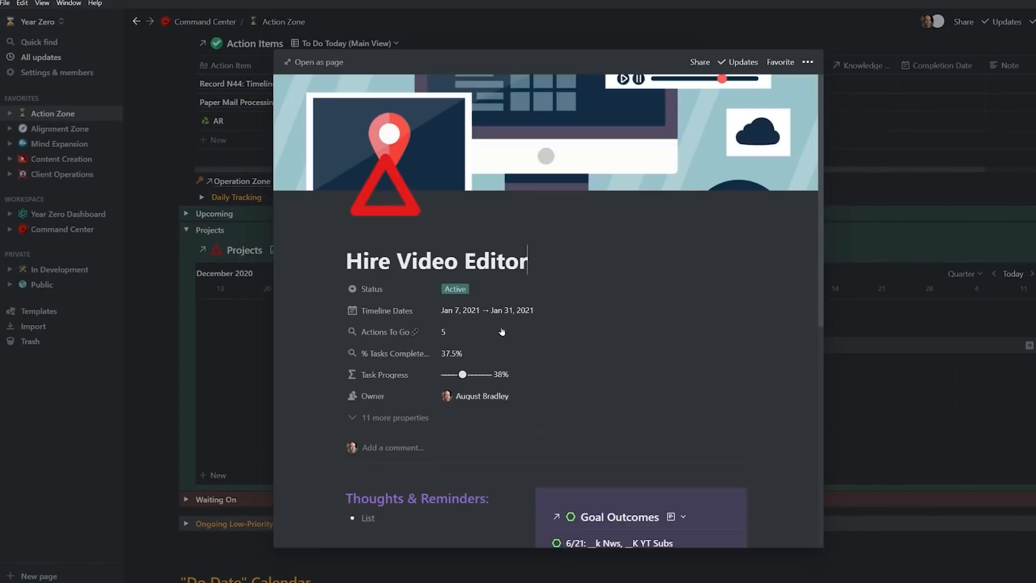
- Scroll down through the Hire Video Editor project page to review its contents
scroll("down", 3)
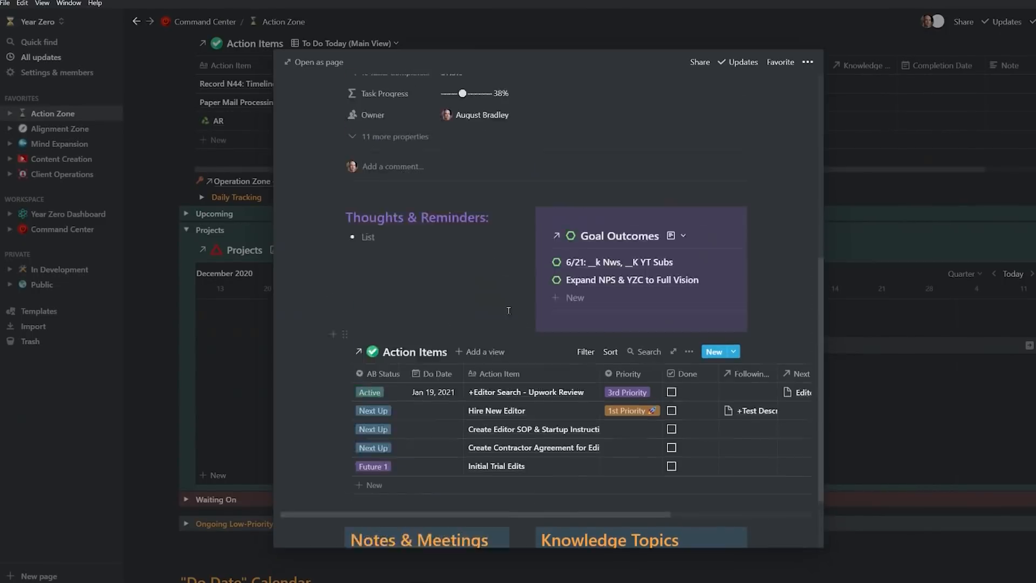
scroll("down", 3)
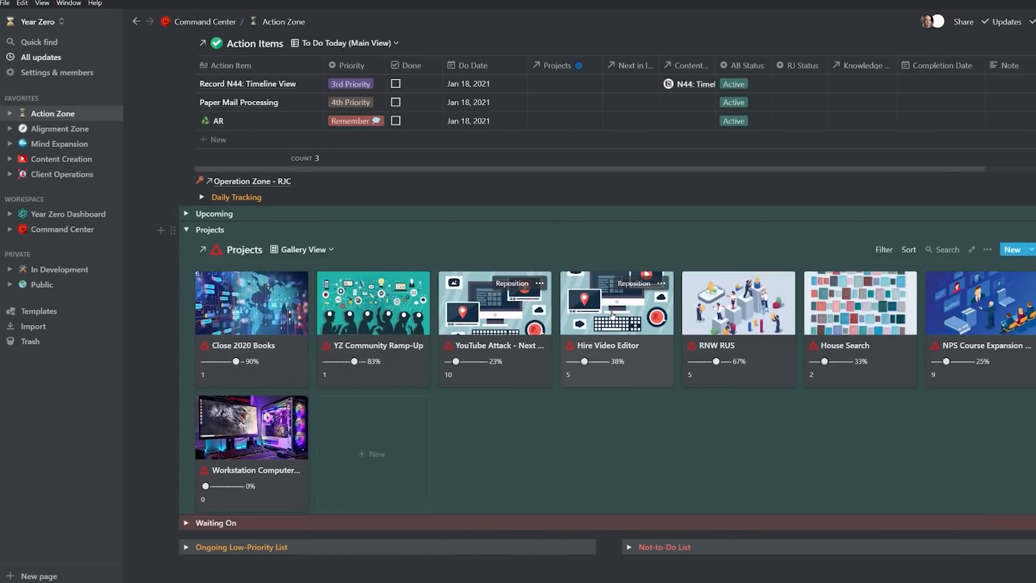
mouse_move(659, 371)
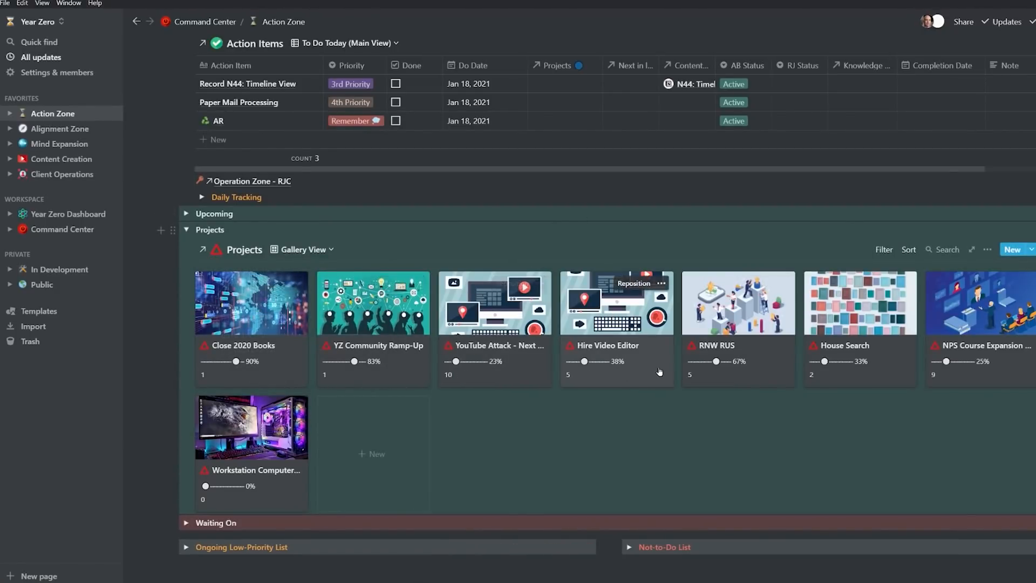
- Select Timeline from the Projects view dropdown so the block shows project bars again
left_click(302, 249)
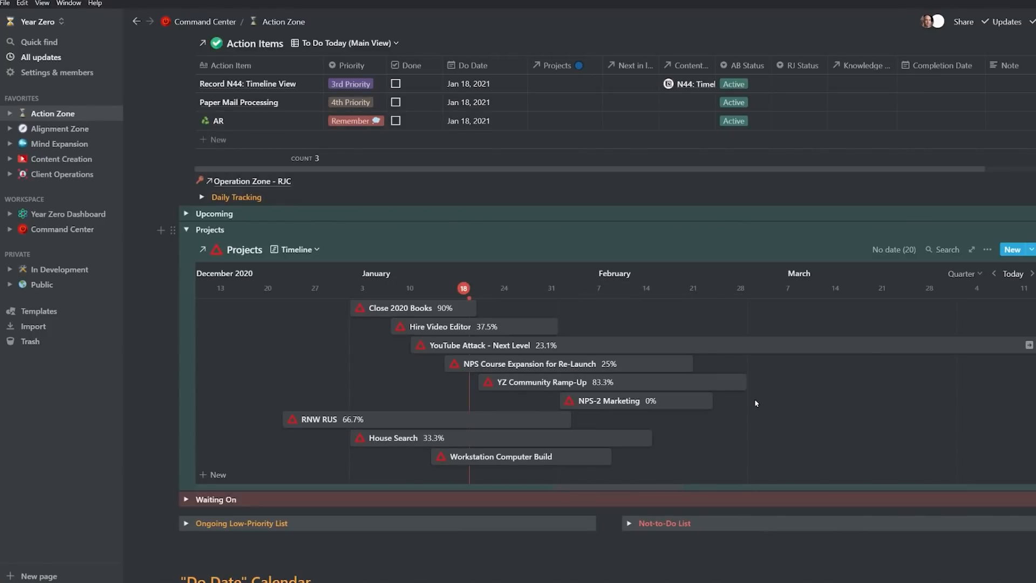
mouse_move(566, 339)
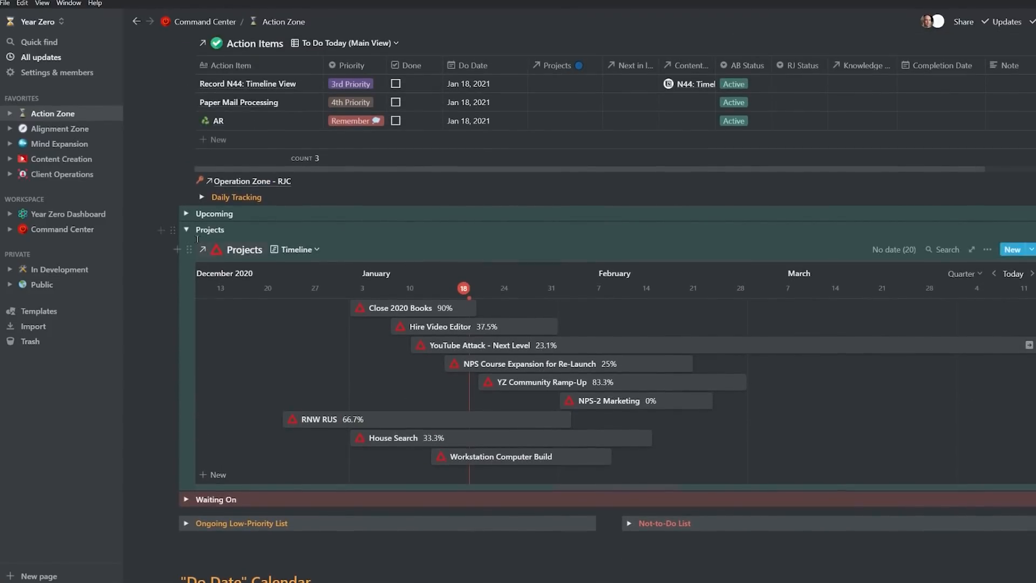
scroll("down", 3)
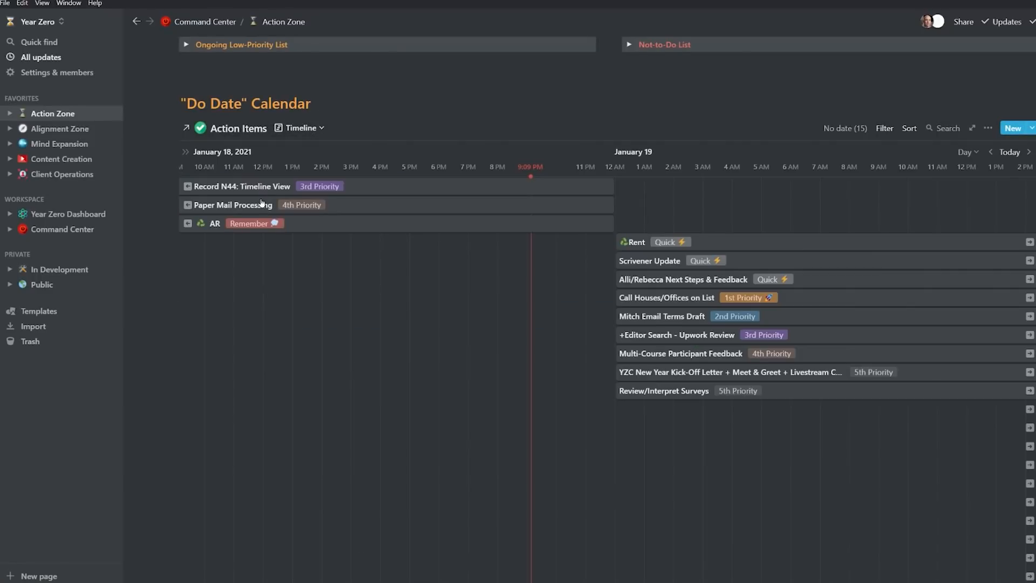
left_click(967, 151)
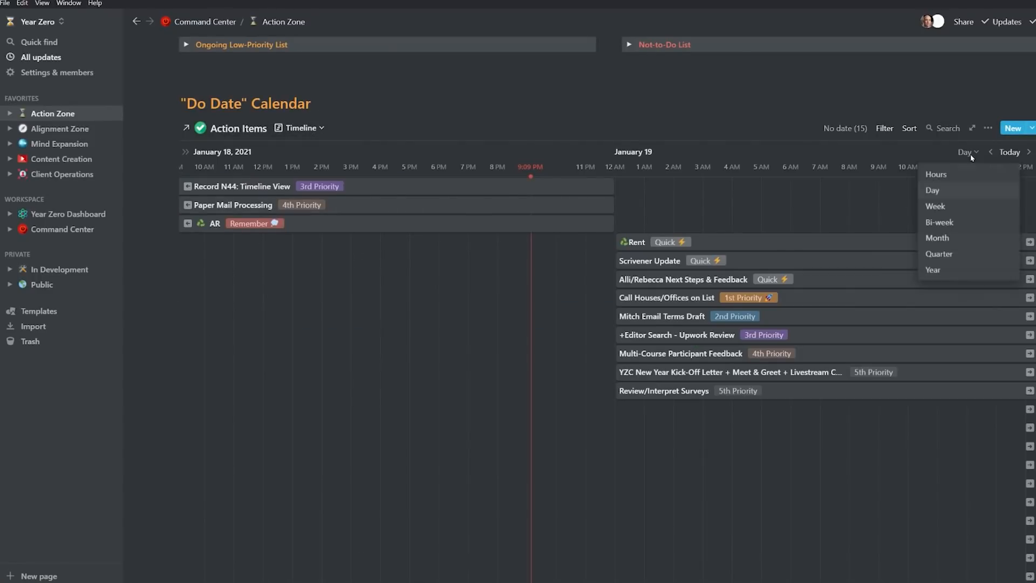
left_click(935, 206)
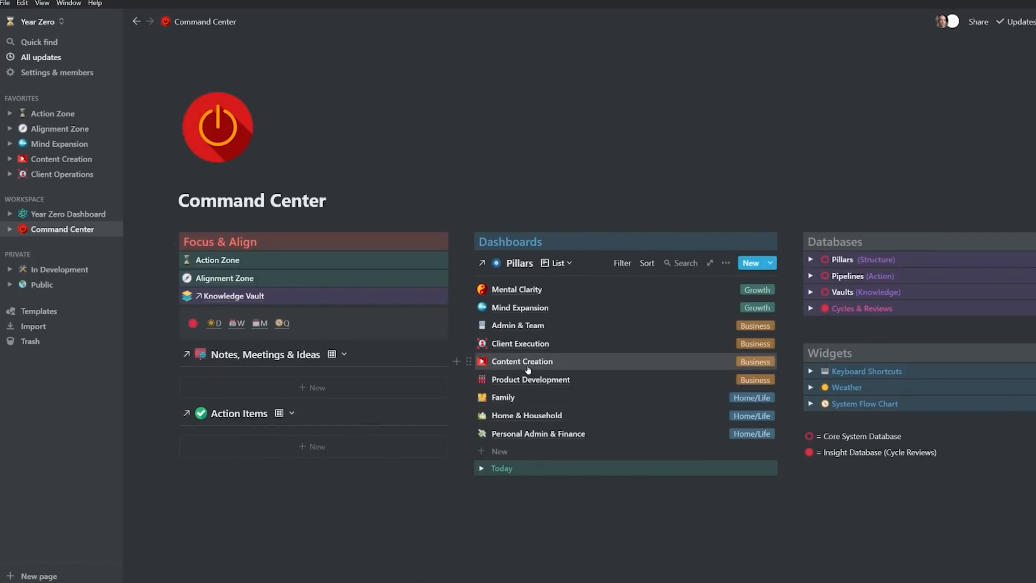
mouse_move(626, 333)
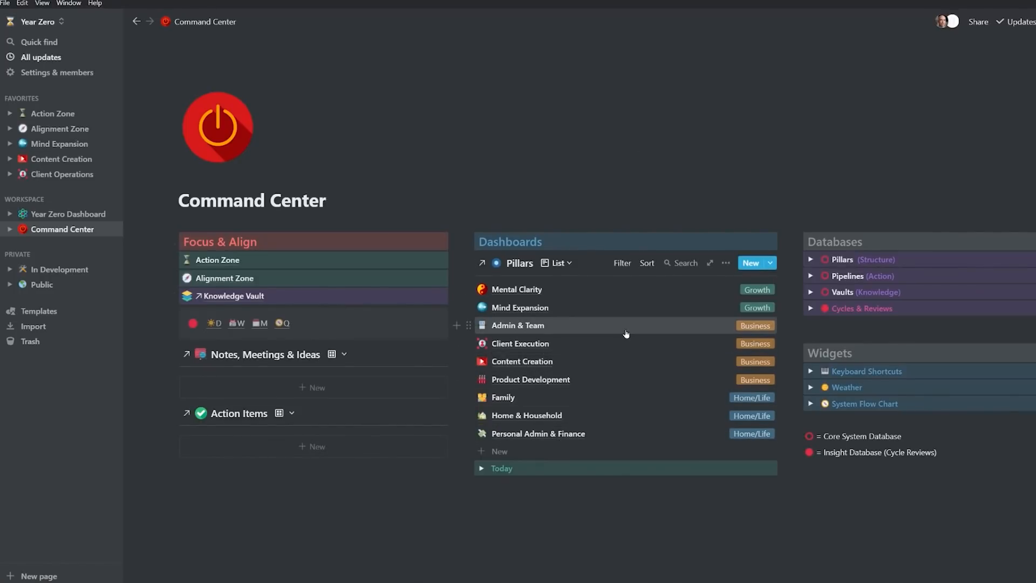